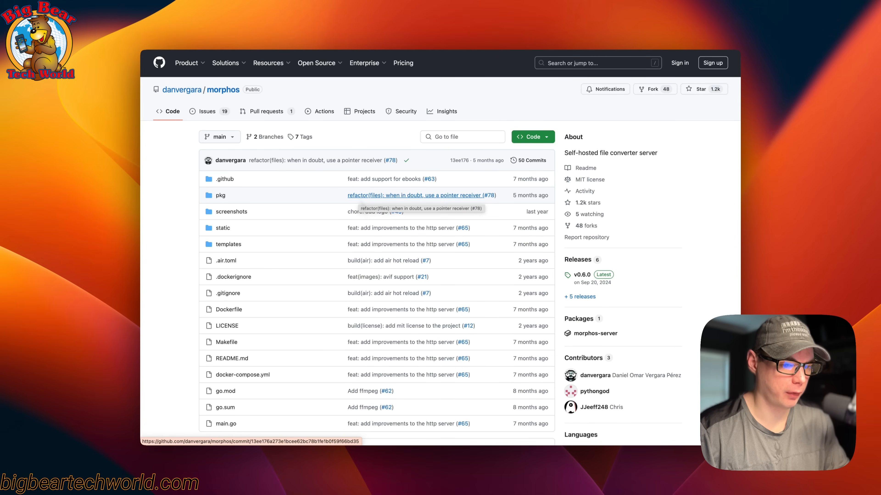
Search the repository for 'morphos' and enter the how-to-install-morphos-on-dockge folder.
scroll("down", 3)
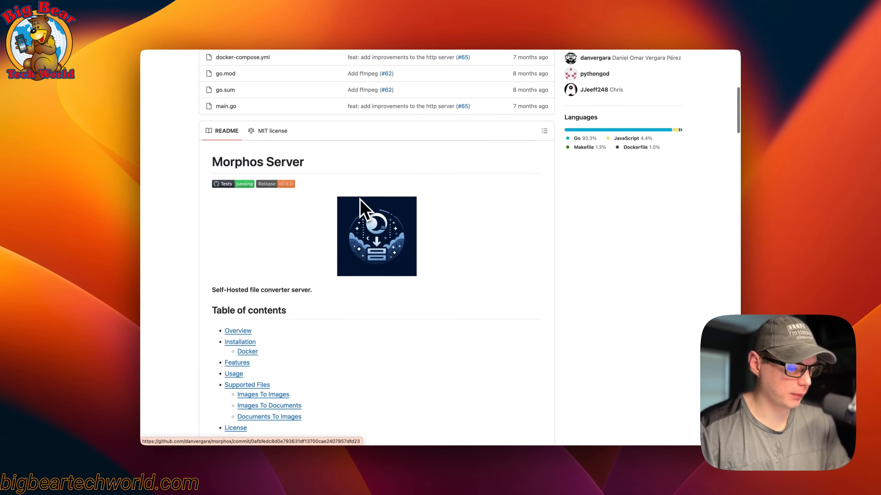
scroll("down", 3)
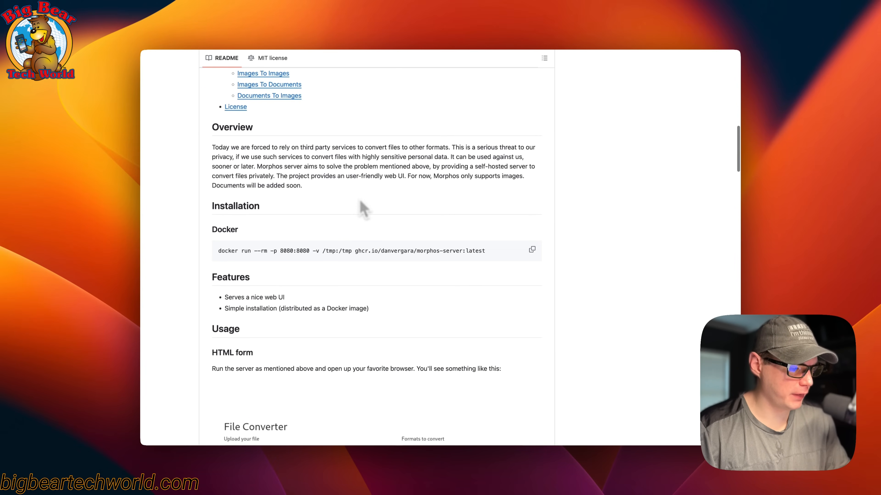
scroll("down", 3)
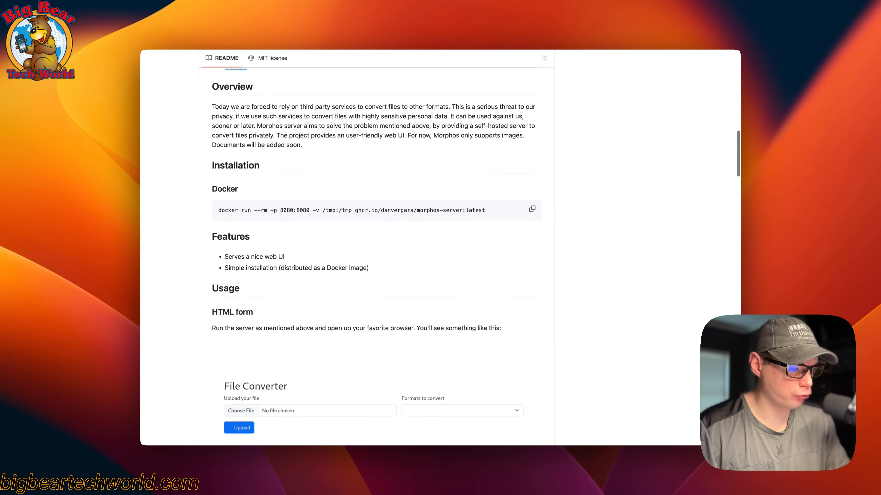
scroll("down", 3)
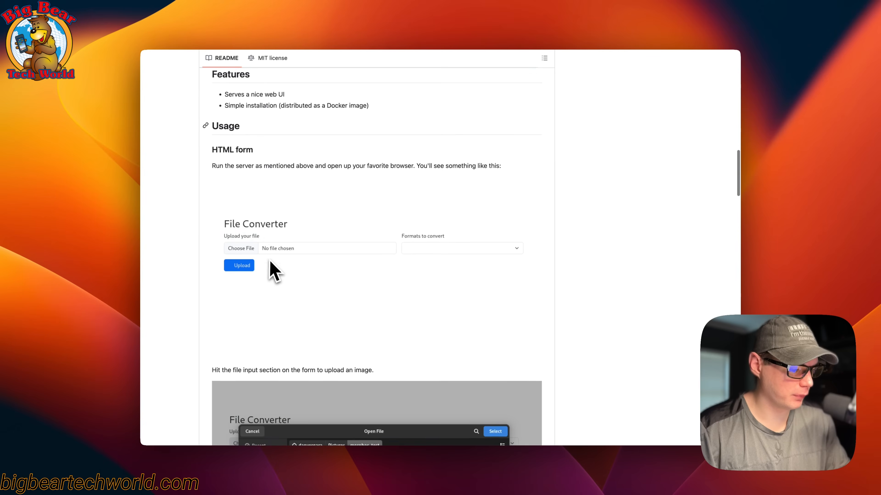
scroll("down", 3)
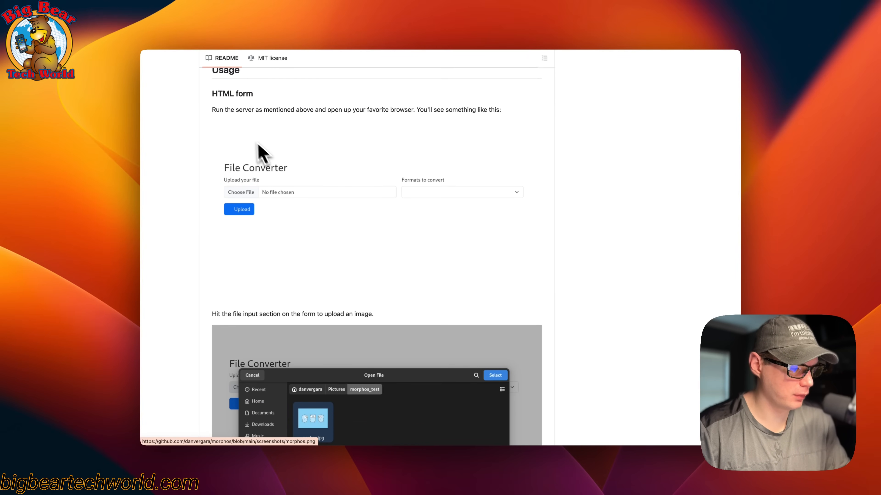
scroll("down", 3)
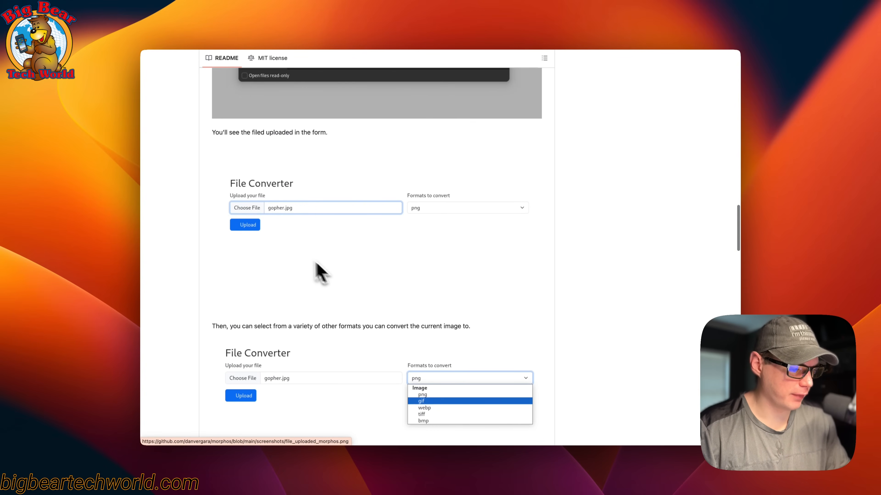
mouse_move(309, 236)
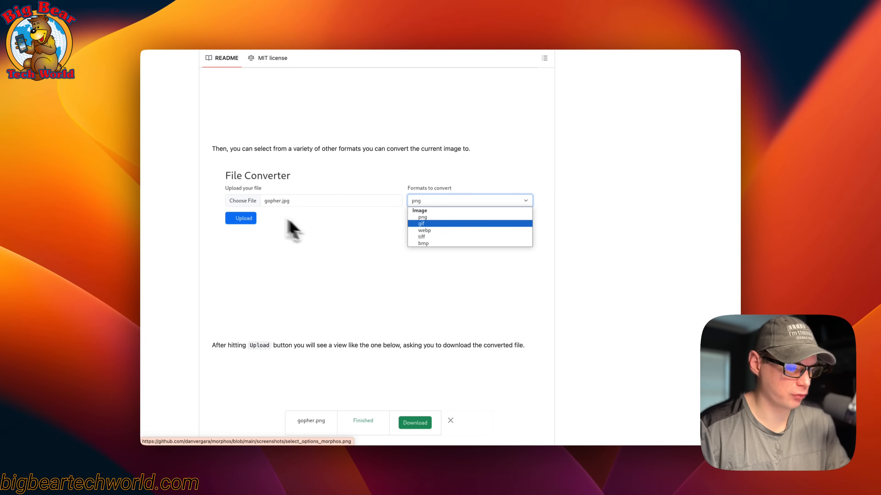
scroll("down", 3)
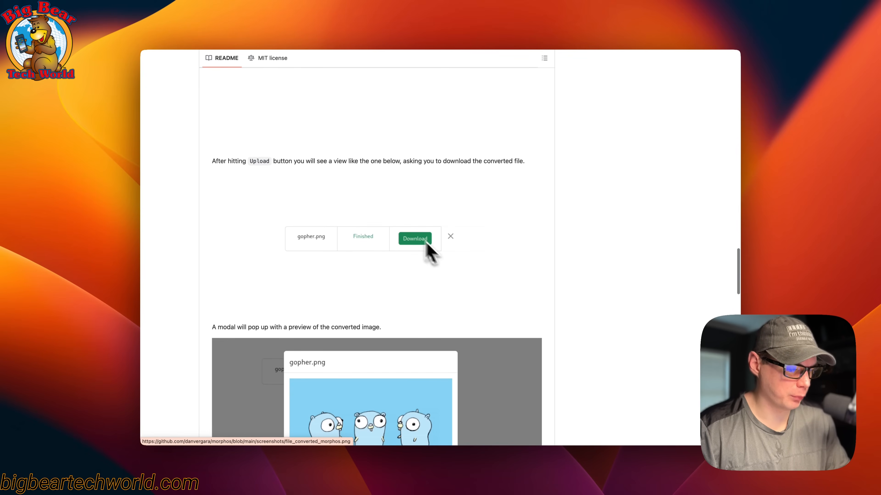
scroll("down", 3)
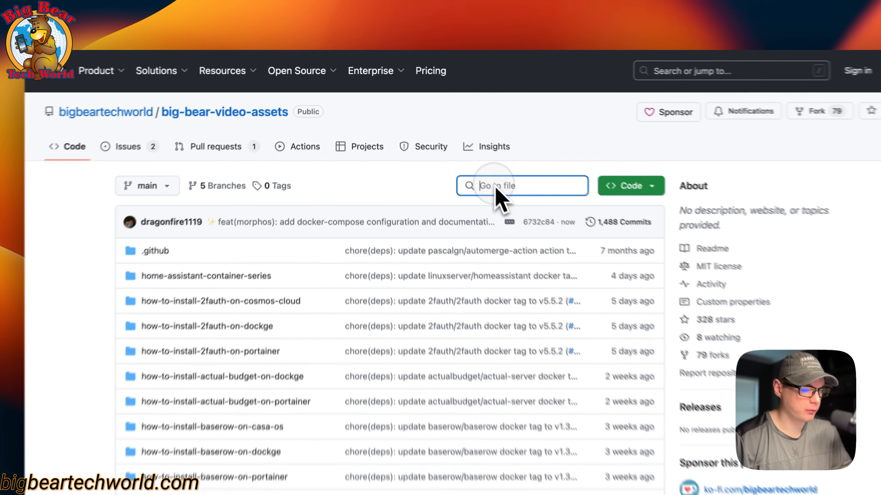
type("morp")
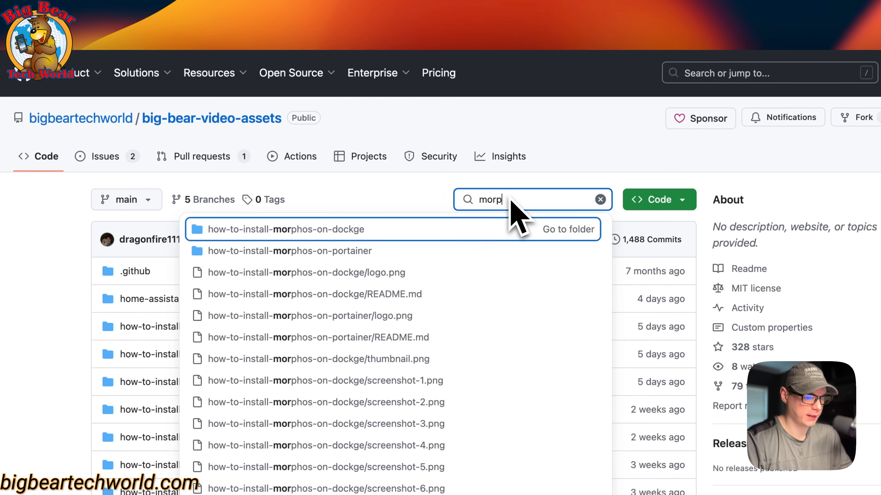
type("os")
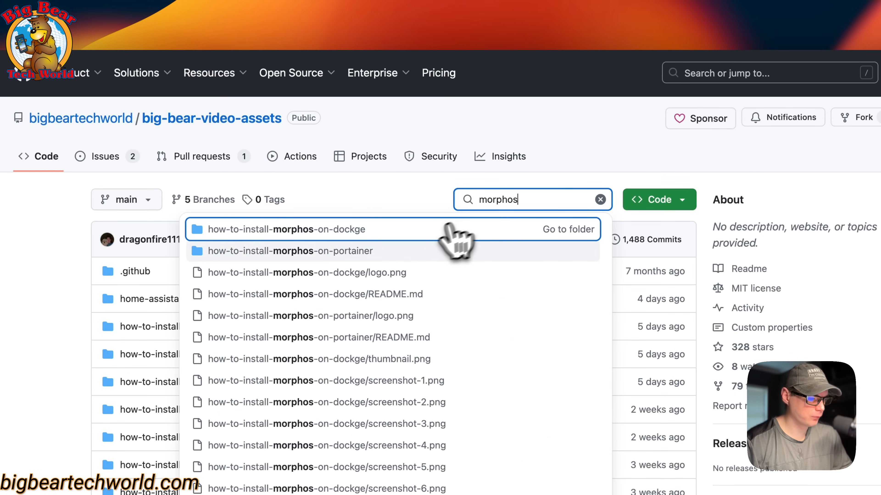
mouse_move(267, 250)
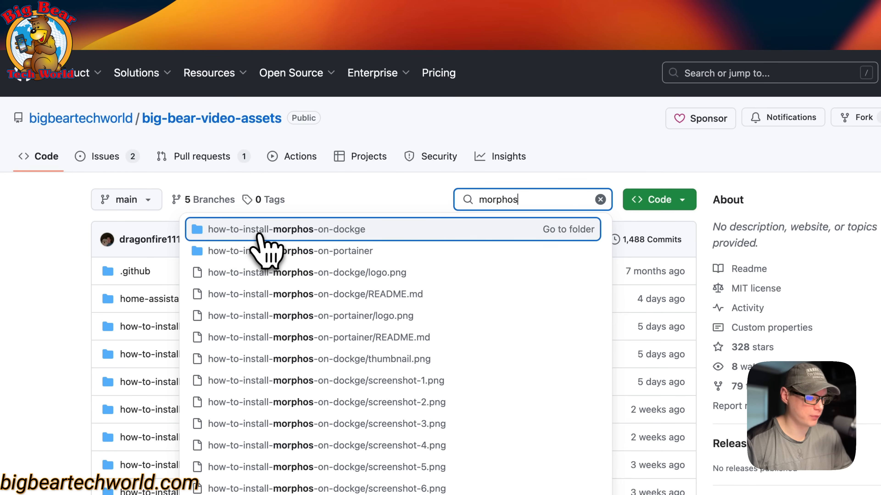
left_click(286, 229)
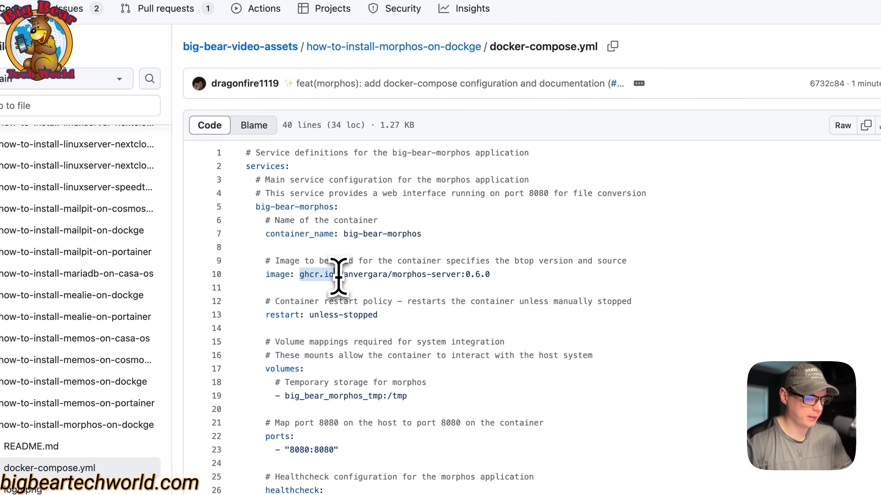
Highlight the morphos-server image line and the temporary storage volume name in the compose file.
left_click_drag(335, 274, 463, 275)
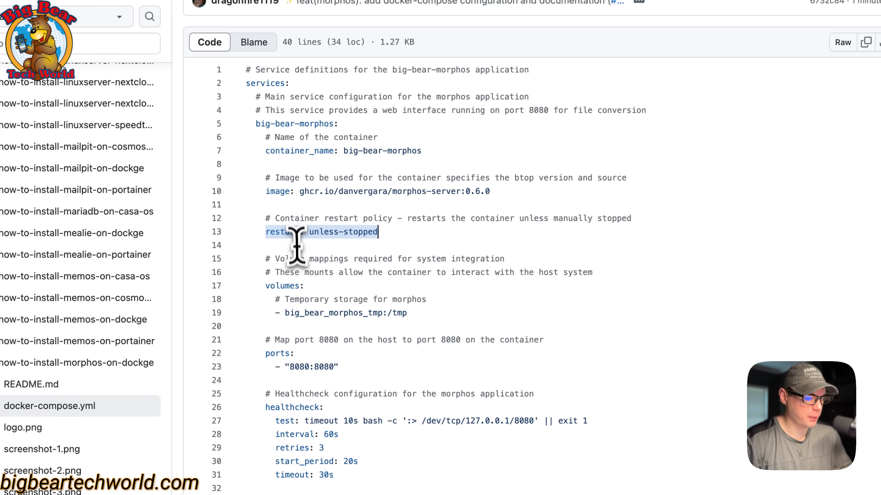
mouse_move(340, 267)
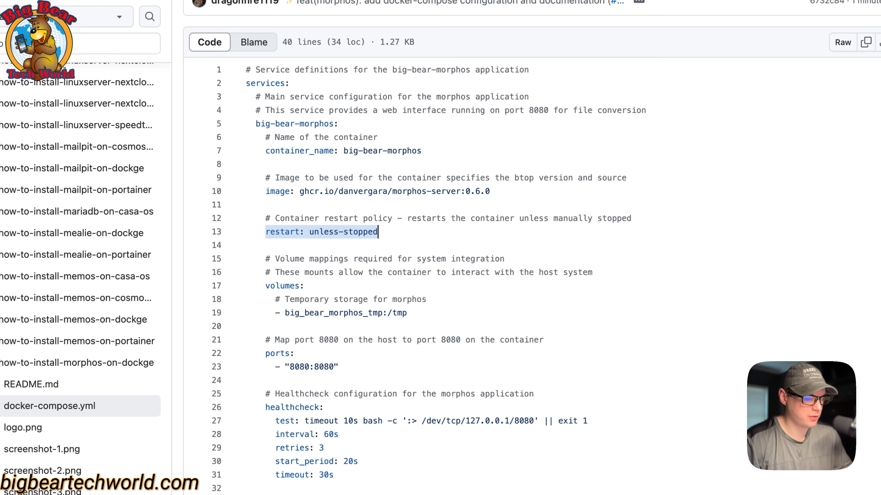
mouse_move(316, 264)
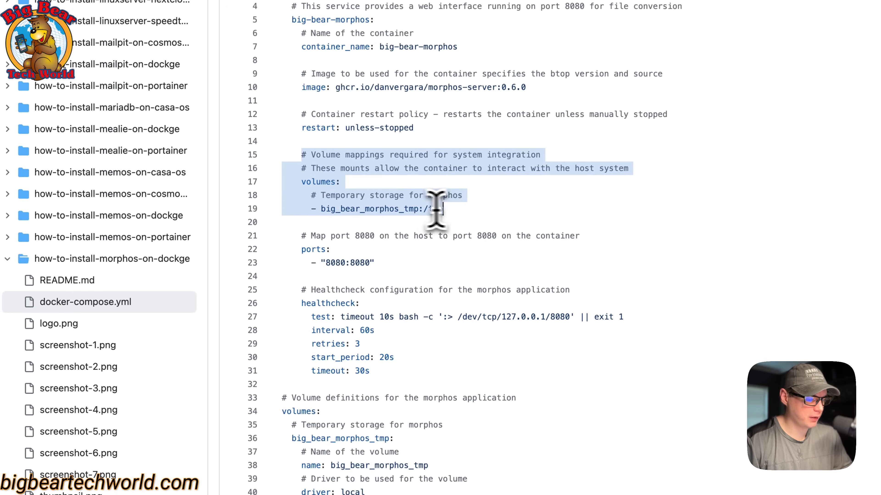
double_click(368, 209)
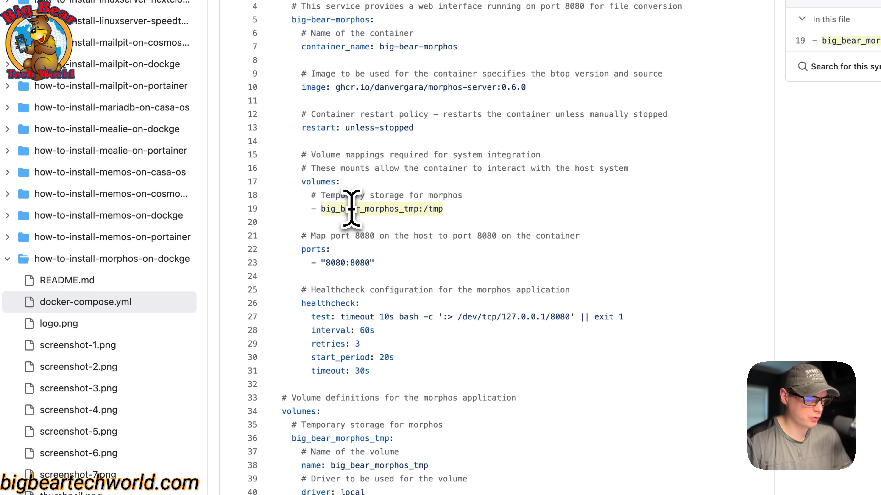
scroll("down", 3)
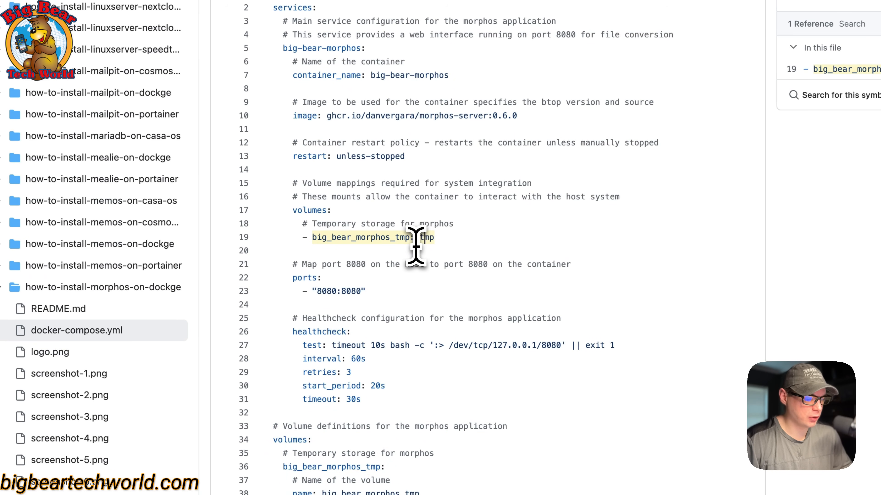
type("/")
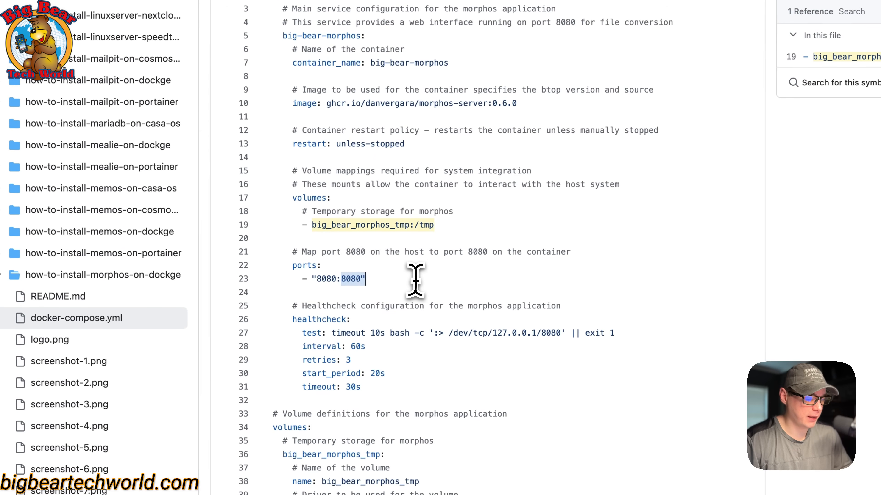
mouse_move(359, 306)
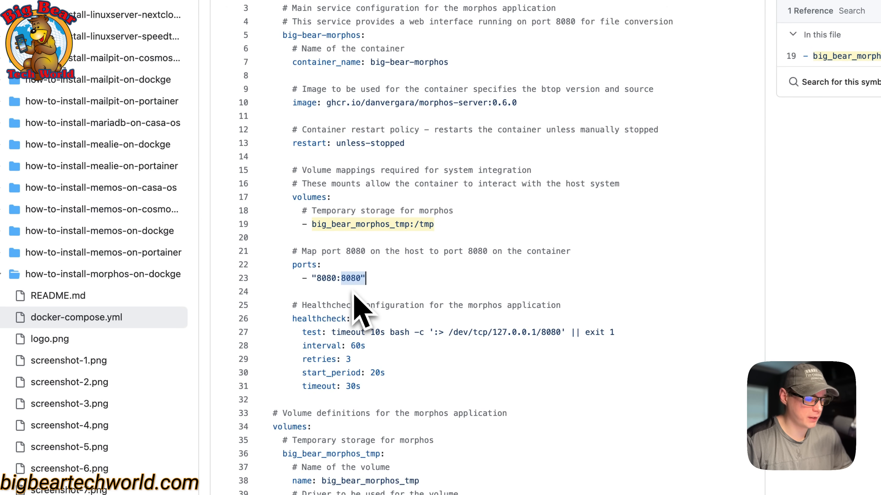
mouse_move(360, 312)
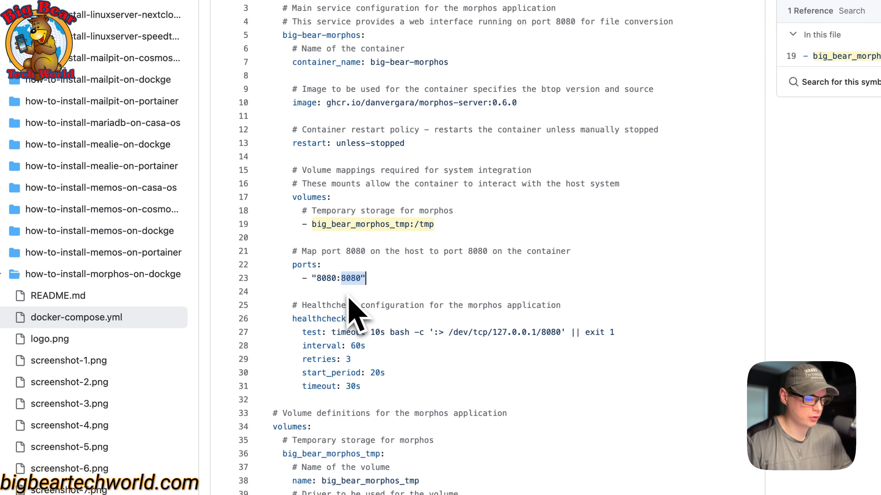
mouse_move(437, 276)
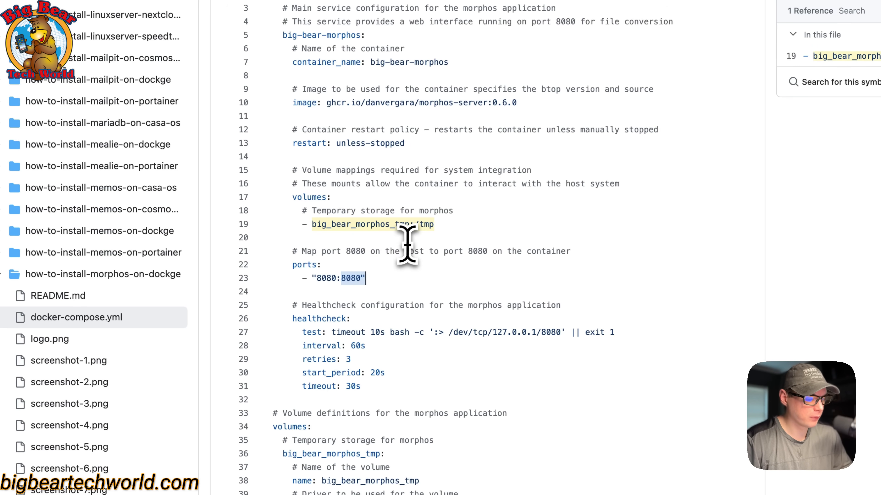
scroll("down", 3)
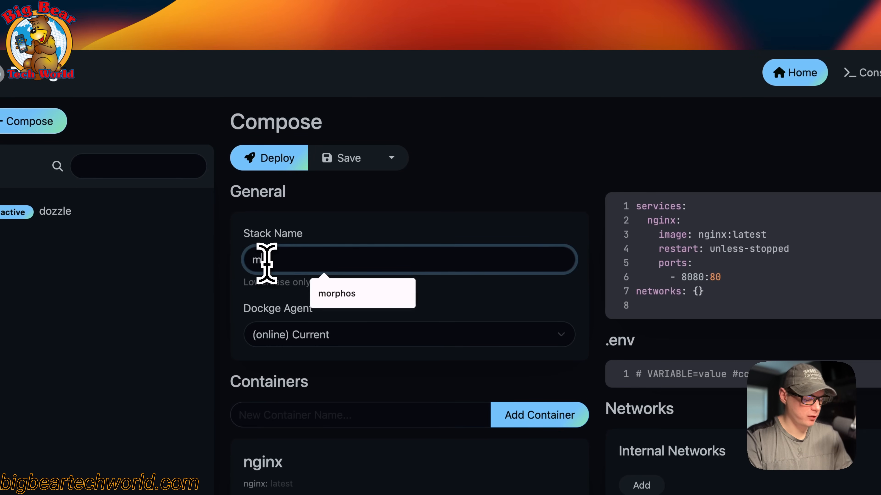
Name the stack morphos and paste the big-bear-morphos compose YAML over the nginx template.
type("morphos")
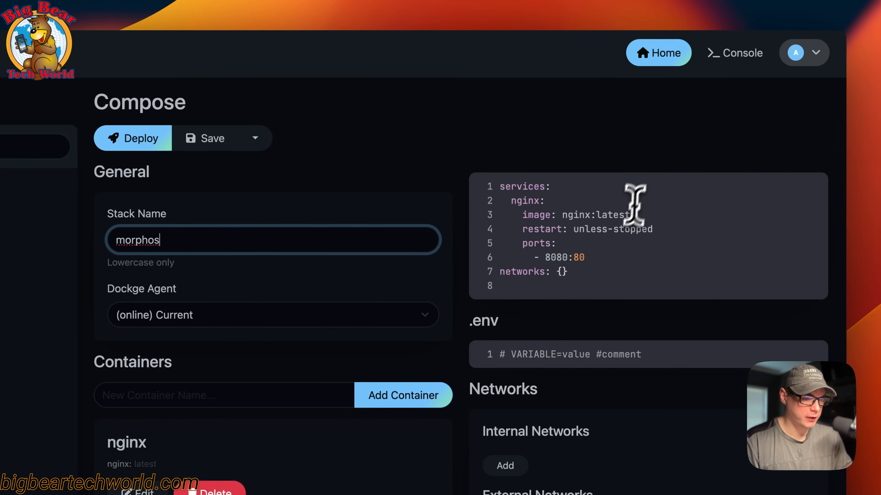
key("cmd+v")
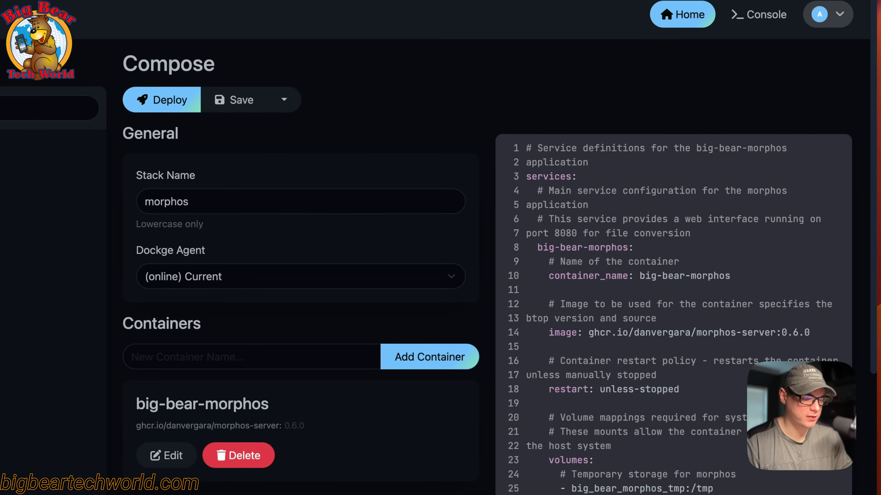
scroll("down", 3)
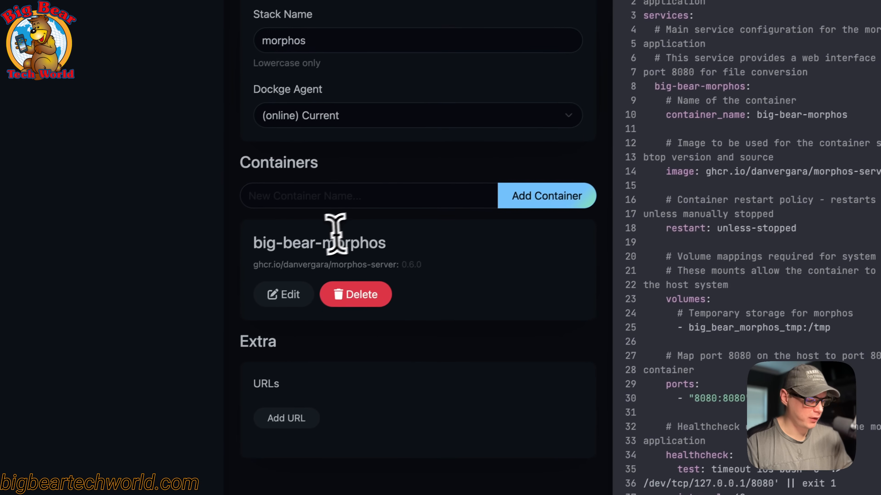
left_click(283, 294)
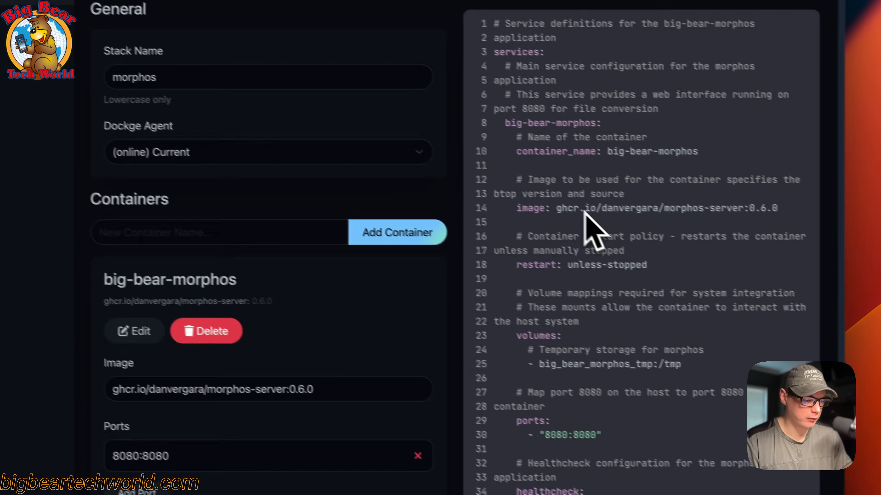
scroll("down", 3)
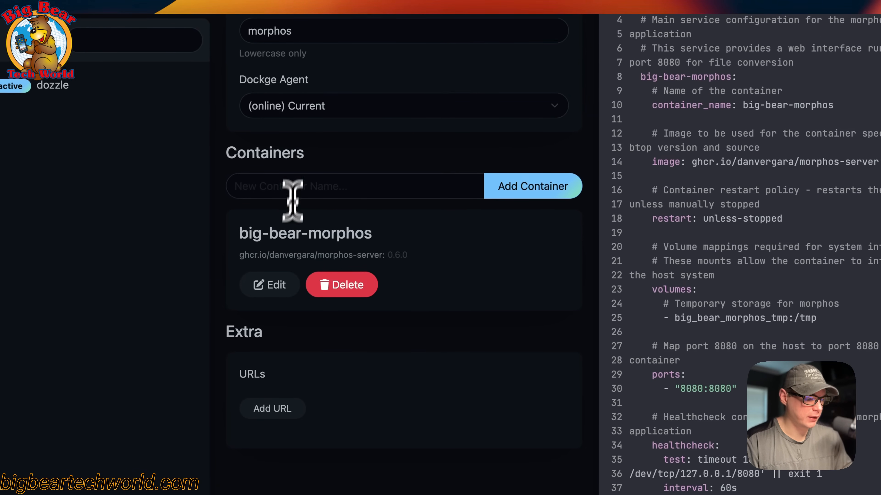
left_click(354, 185)
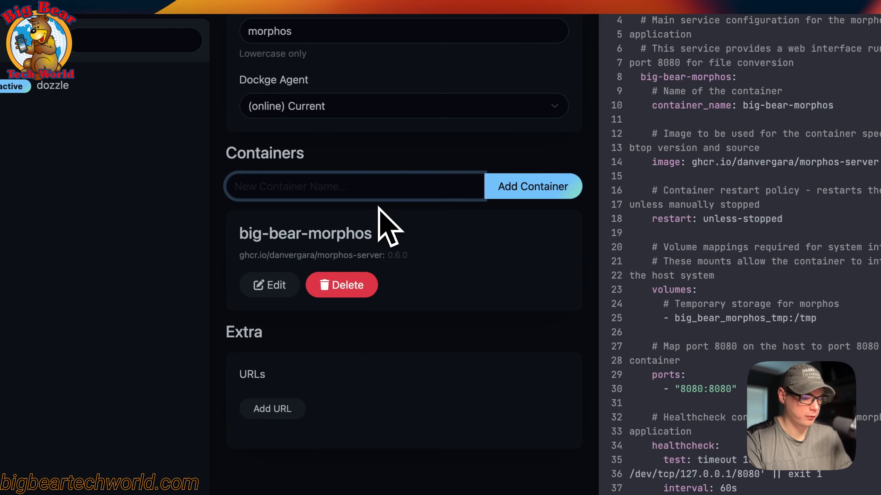
type("nginx")
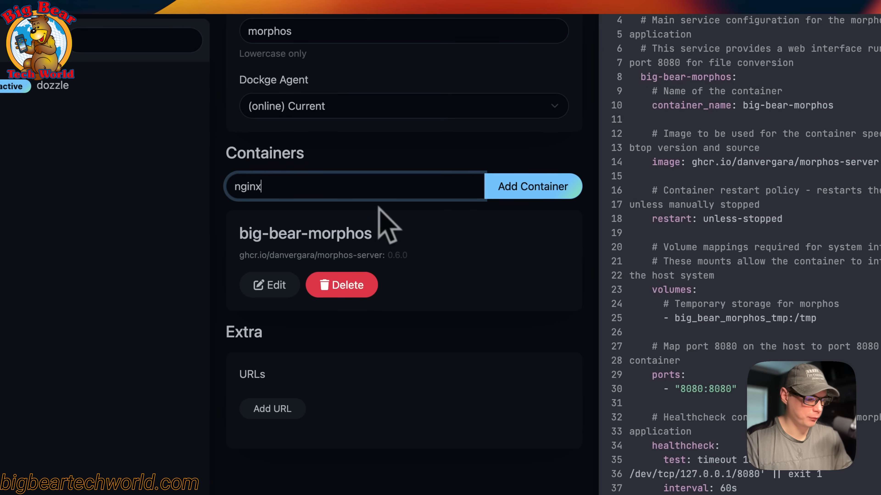
left_click(533, 186)
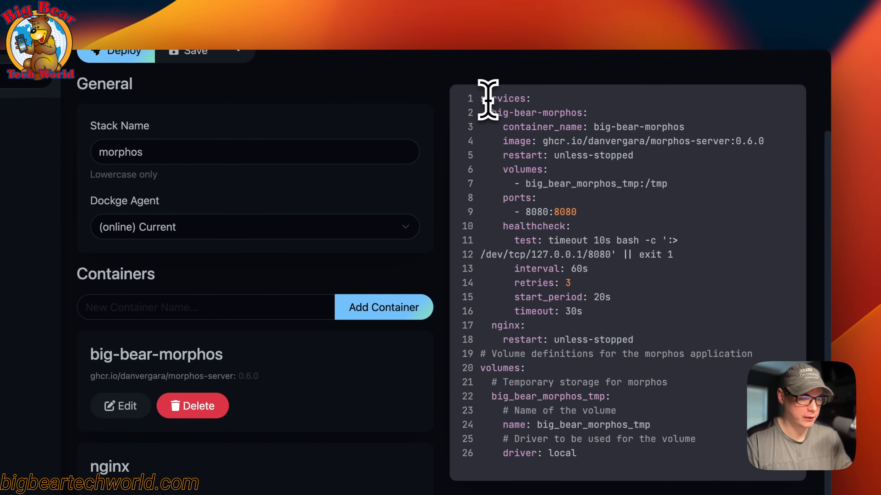
scroll("down", 3)
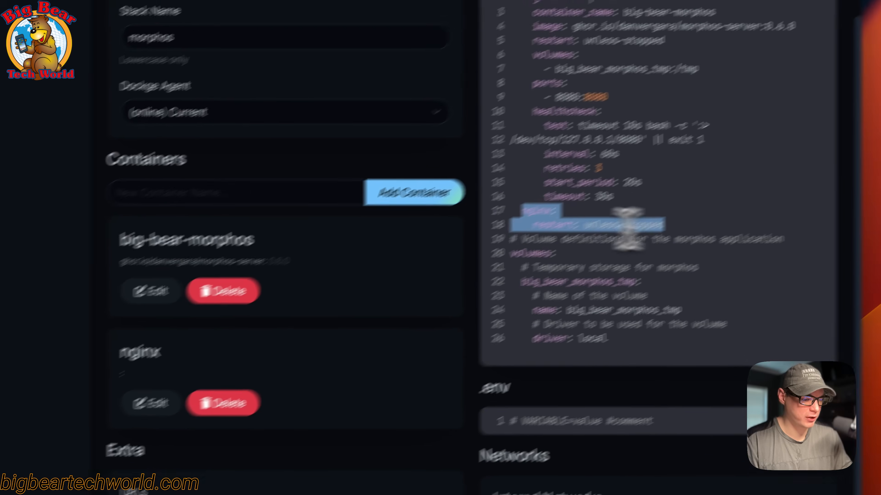
scroll("down", 3)
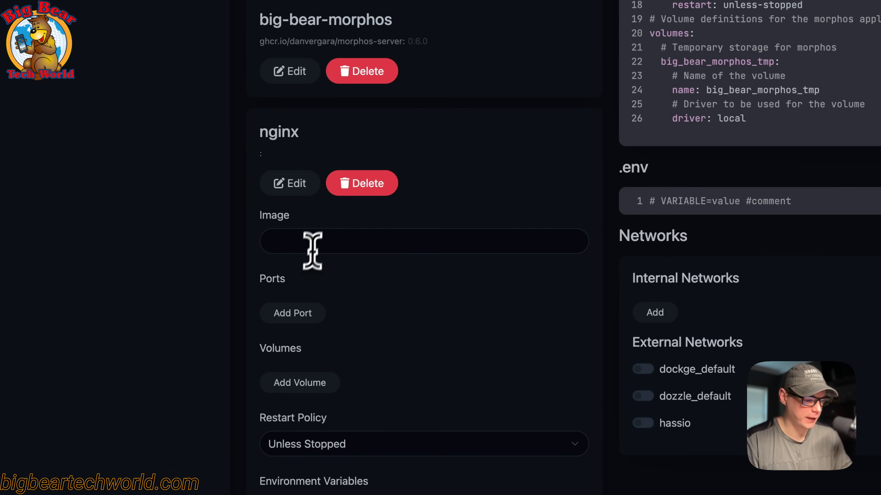
type("louislam/uptime-kuma:1")
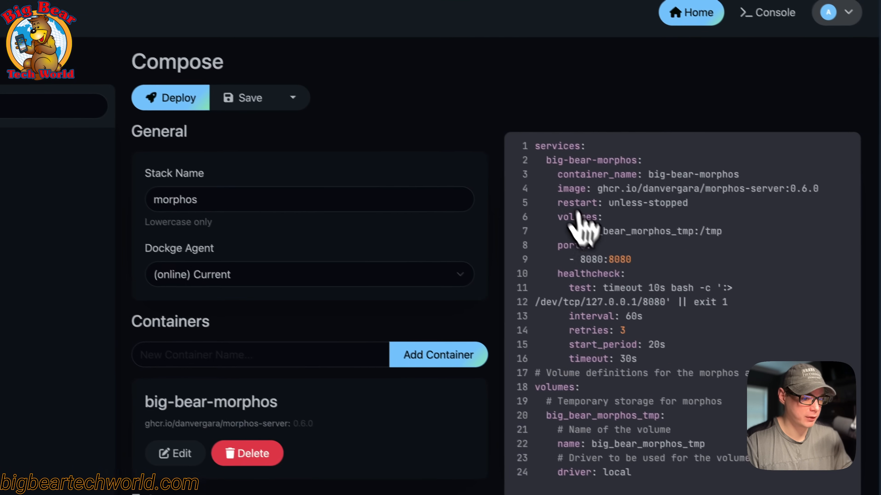
Deploy the morphos stack and return to the Dockge home overview.
left_click(170, 97)
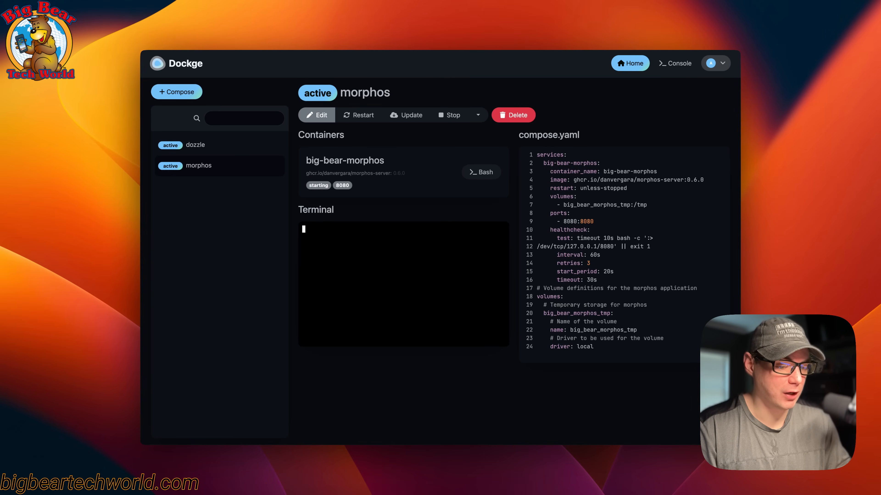
mouse_move(434, 177)
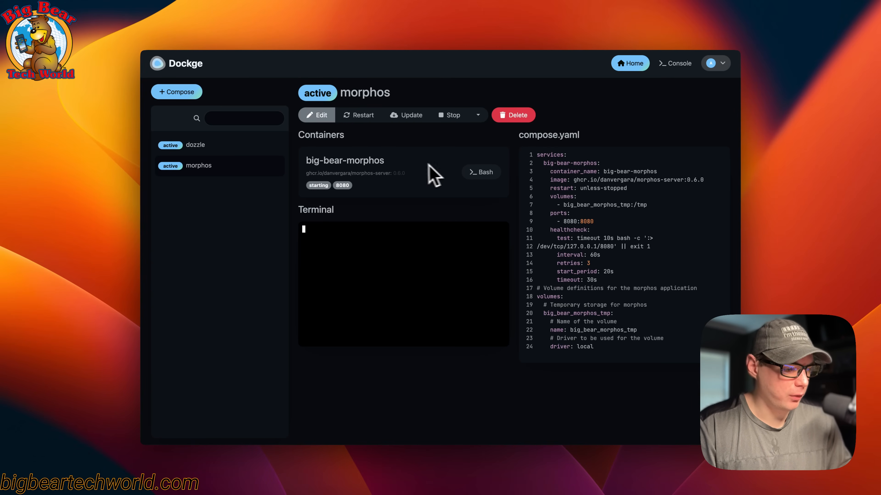
mouse_move(430, 216)
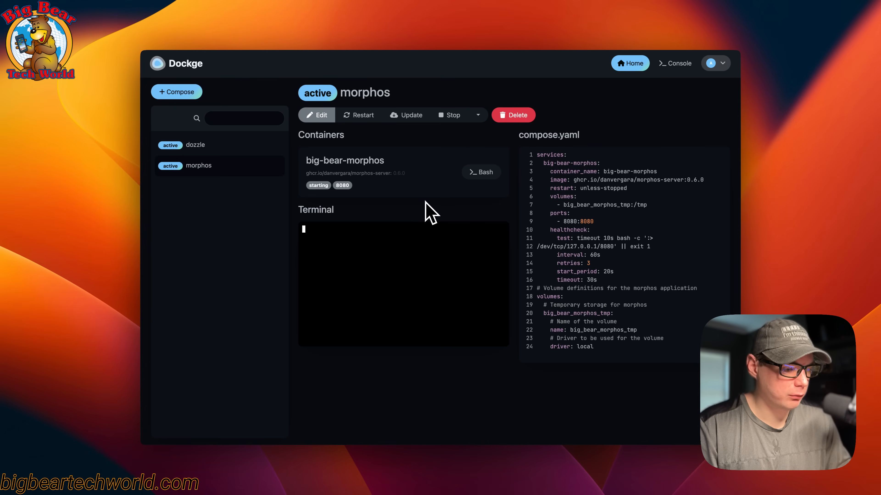
left_click(629, 63)
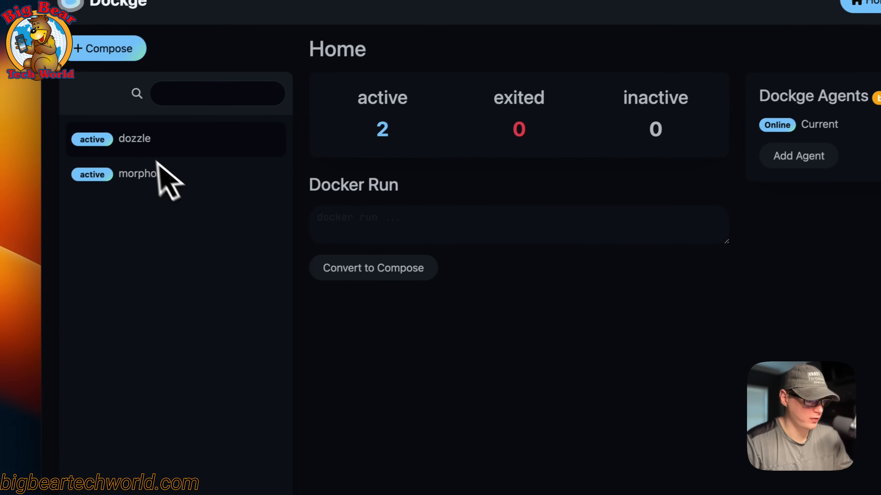
Select the morphos stack and view its healthy container's terminal request logs.
scroll("down", 3)
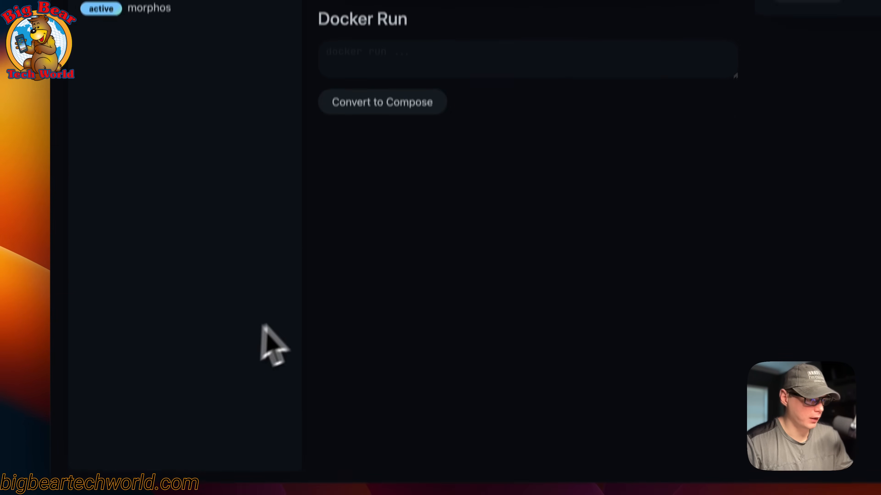
left_click(148, 149)
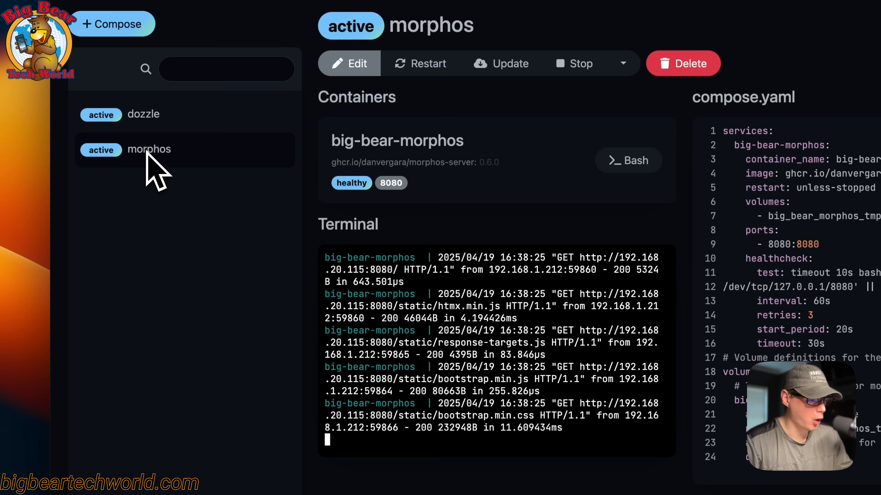
scroll("down", 3)
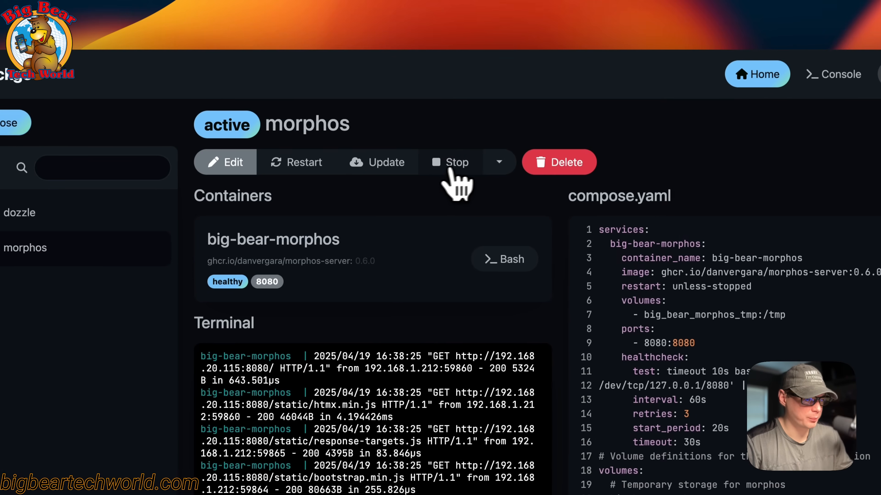
left_click(497, 162)
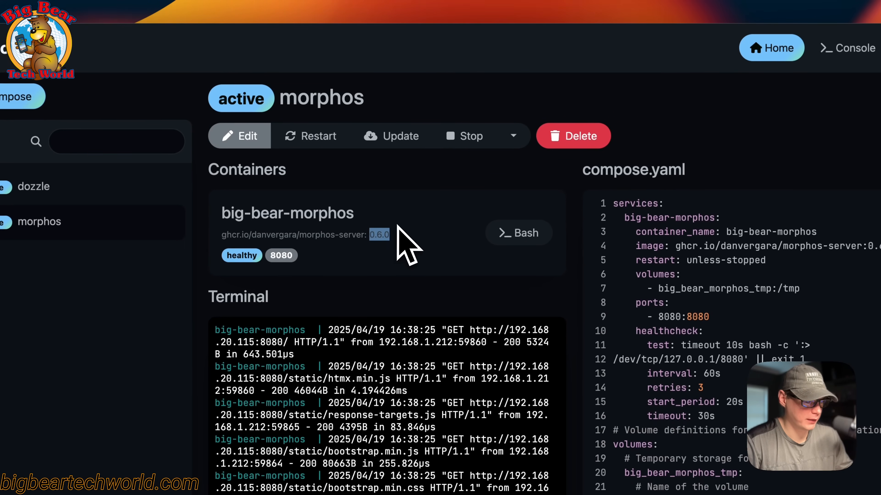
Run ls in a bash shell inside big-bear-morphos, then go back to the stack page.
left_click(518, 233)
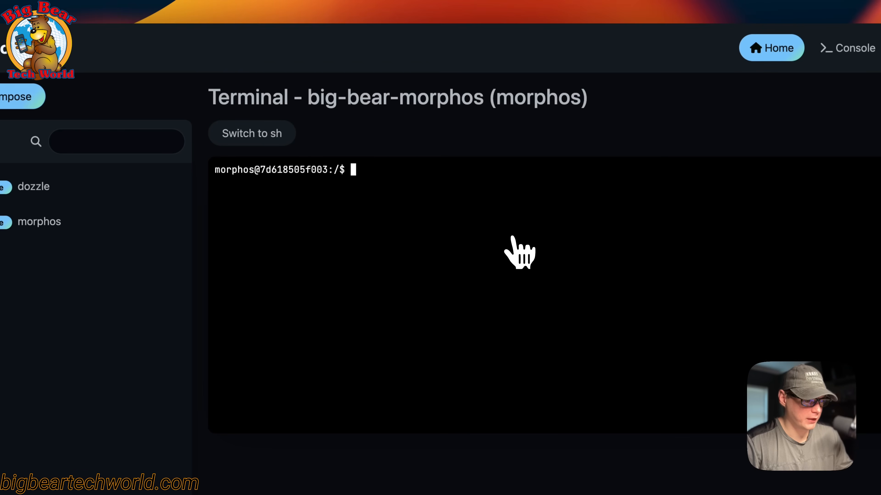
type("ls")
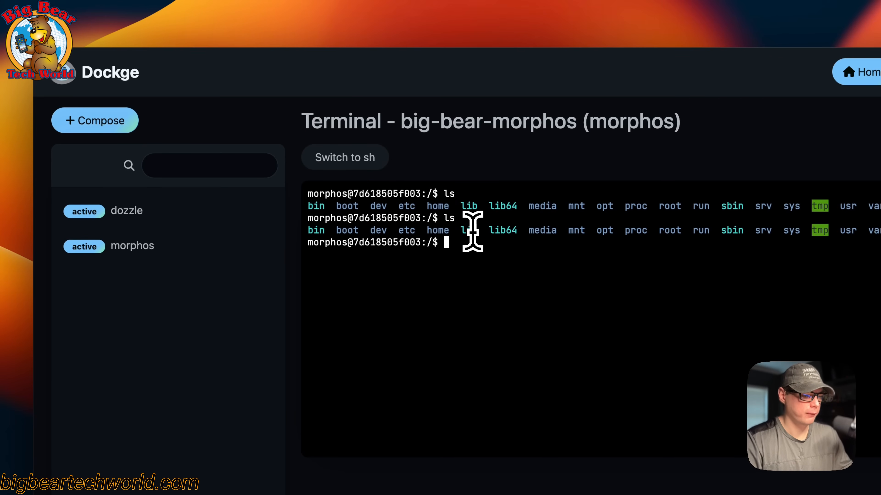
left_click(132, 245)
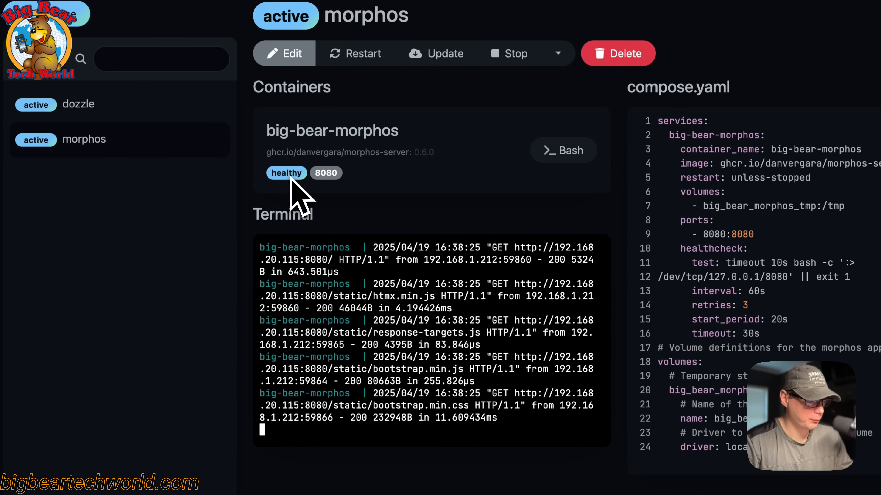
mouse_move(299, 188)
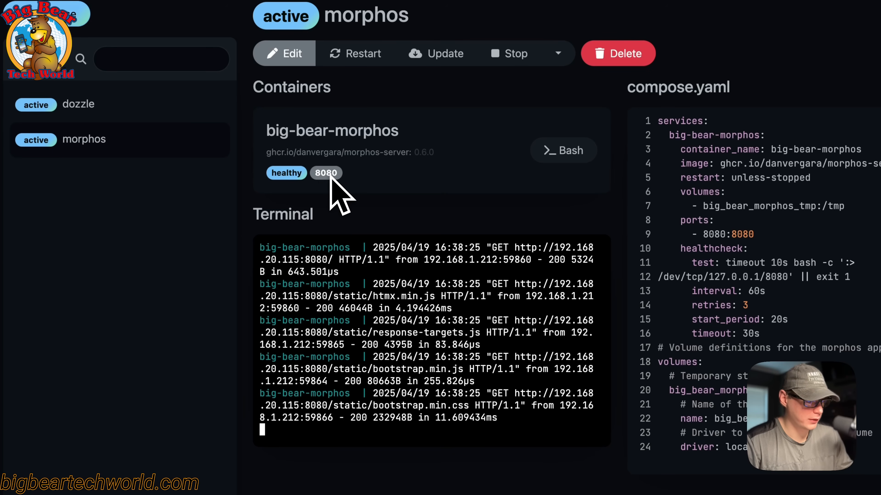
mouse_move(270, 230)
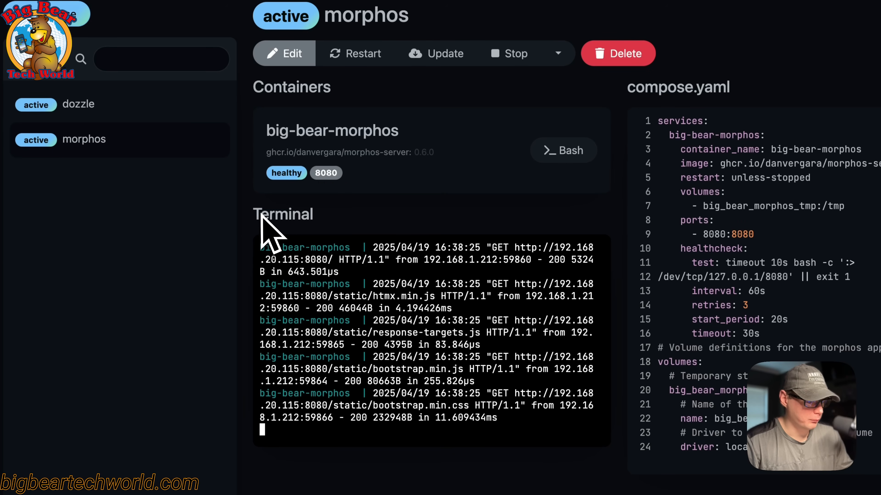
scroll("down", 3)
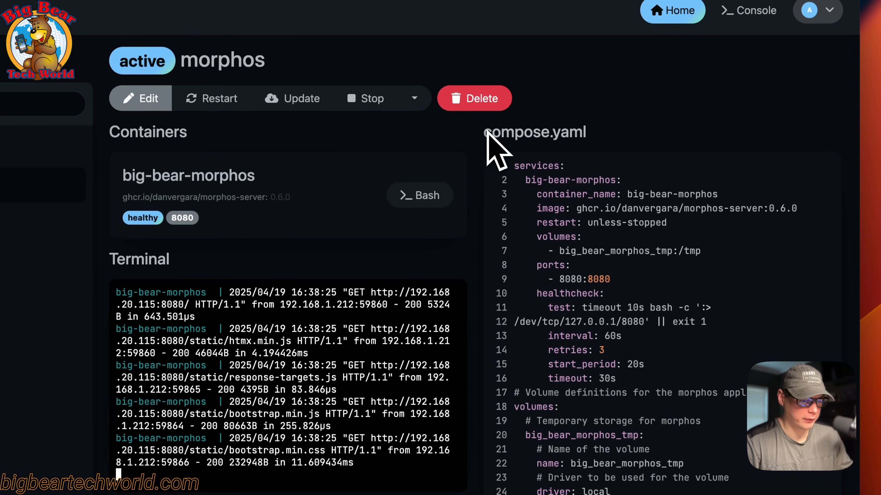
scroll("down", 3)
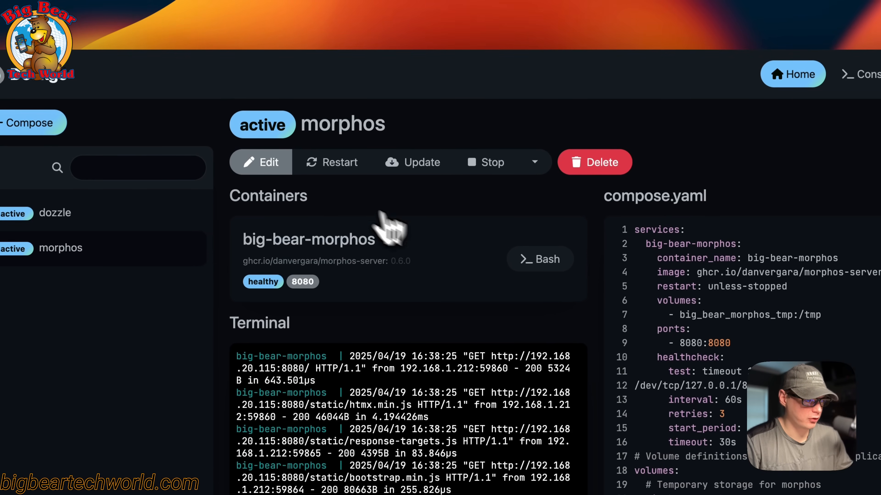
left_click(260, 162)
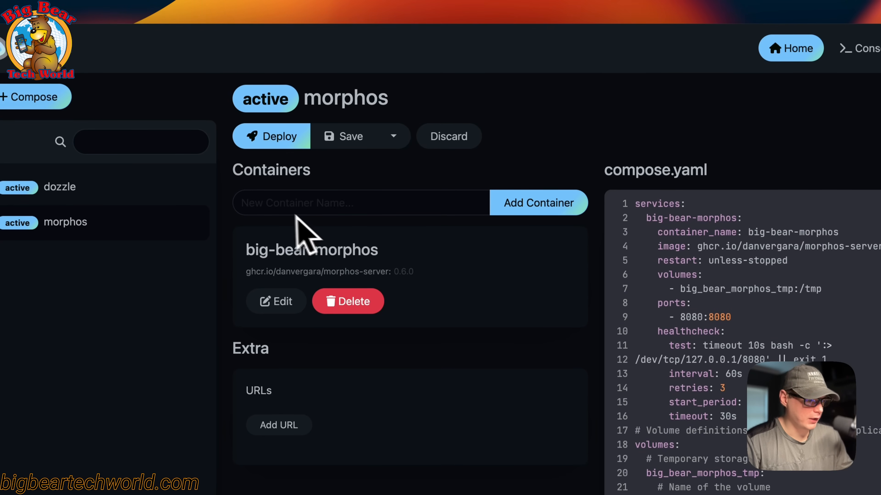
mouse_move(368, 258)
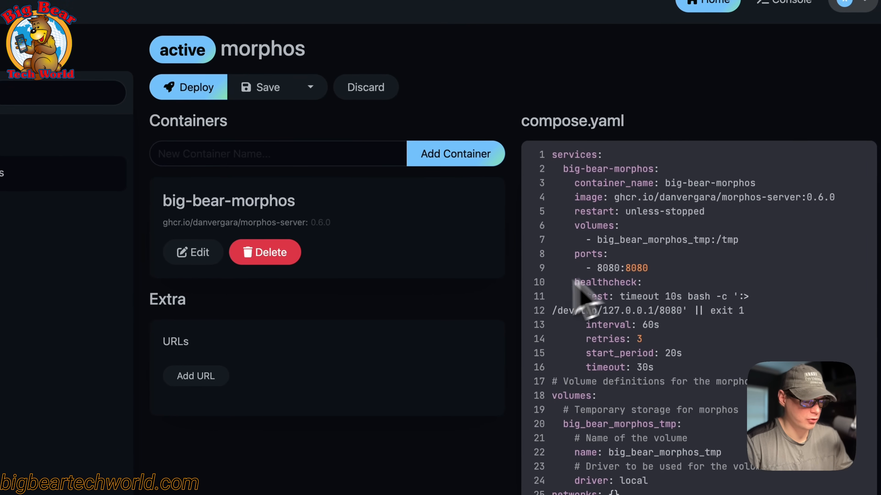
mouse_move(411, 301)
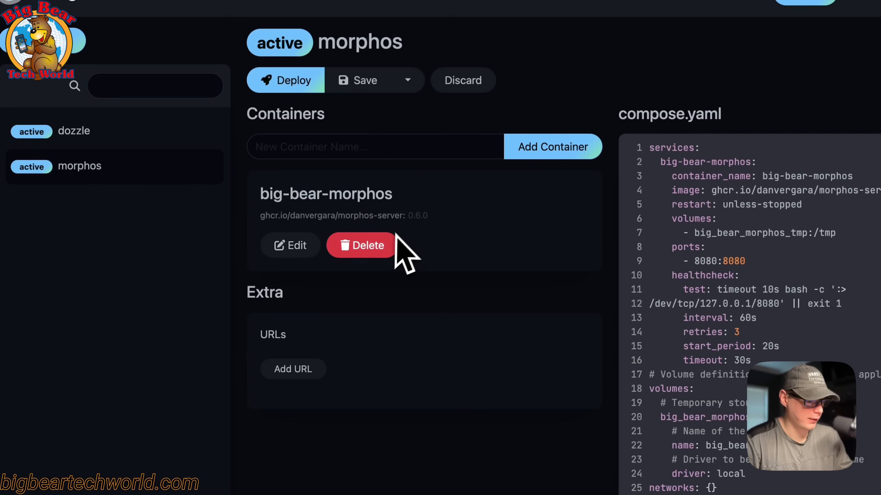
left_click(290, 245)
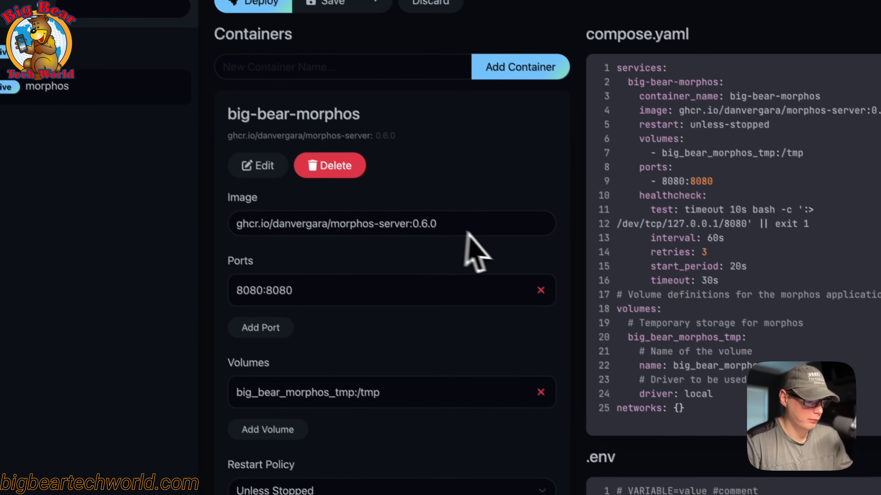
scroll("down", 3)
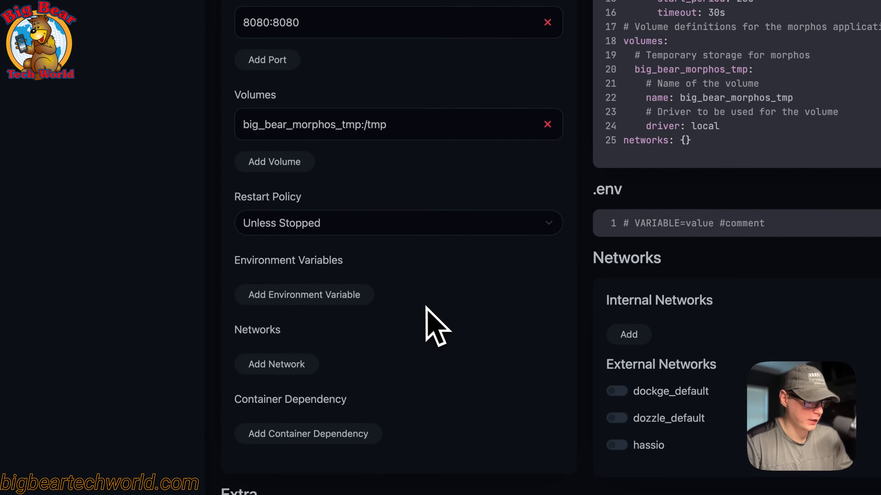
scroll("down", 3)
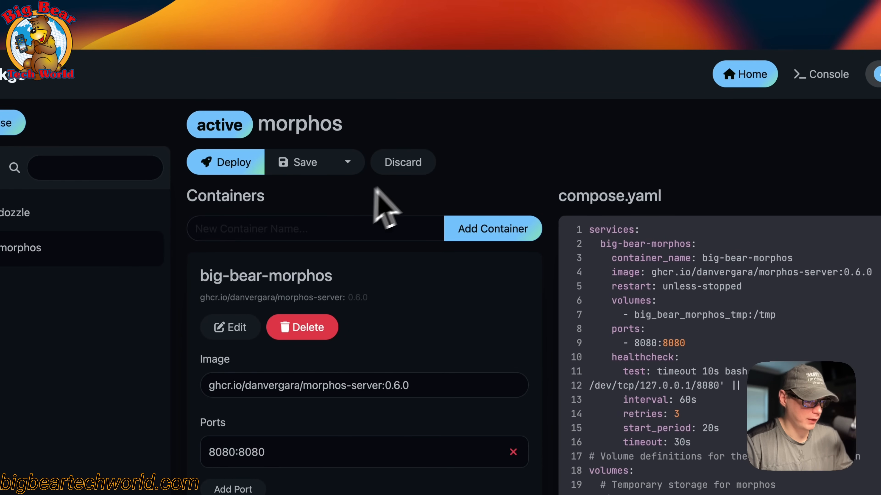
scroll("down", 3)
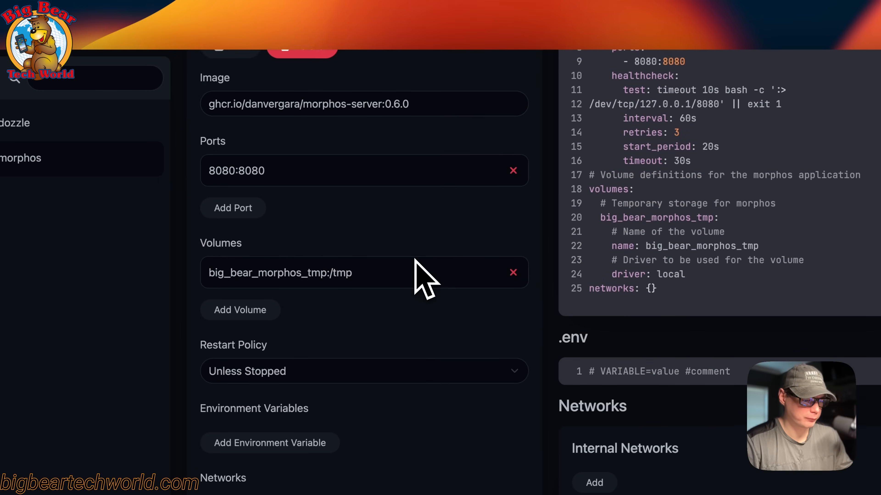
scroll("down", 3)
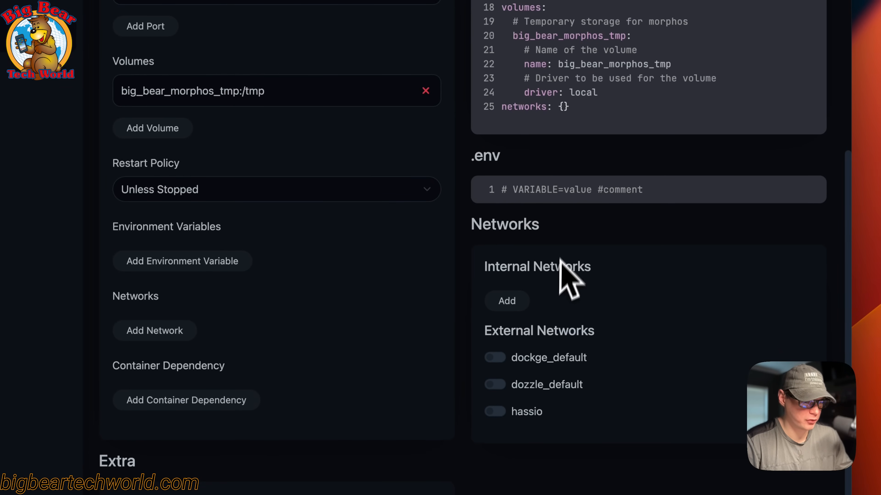
scroll("down", 3)
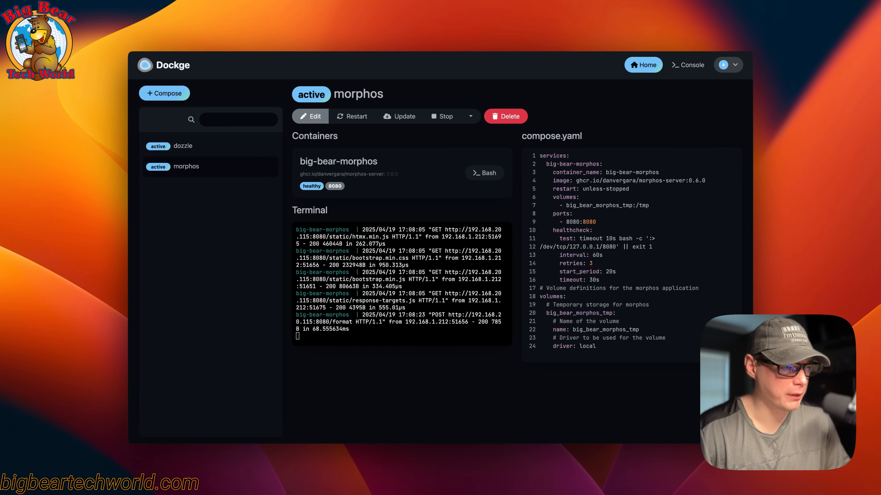
mouse_move(403, 208)
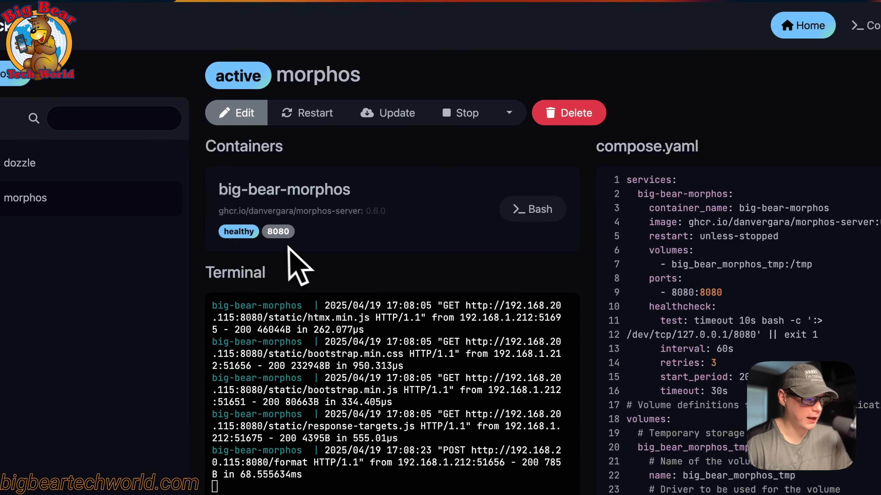
mouse_move(292, 258)
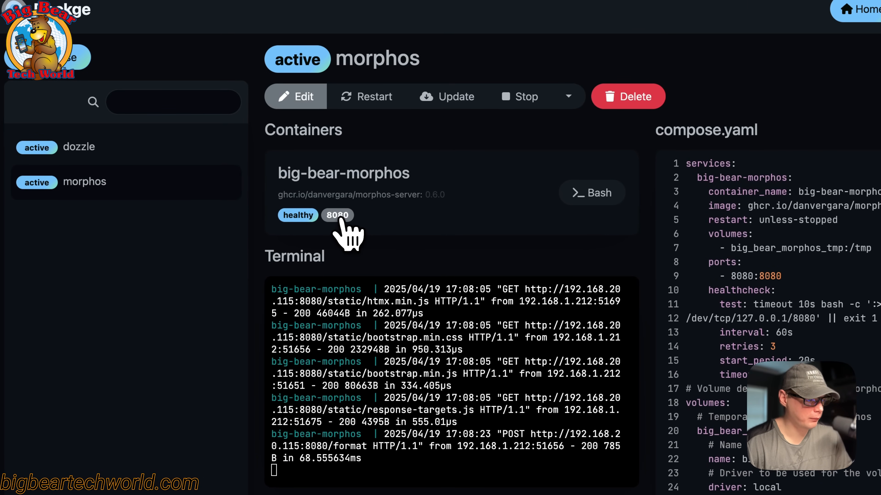
Launch the Morphos web UI through the container's 8080 port link.
left_click(337, 215)
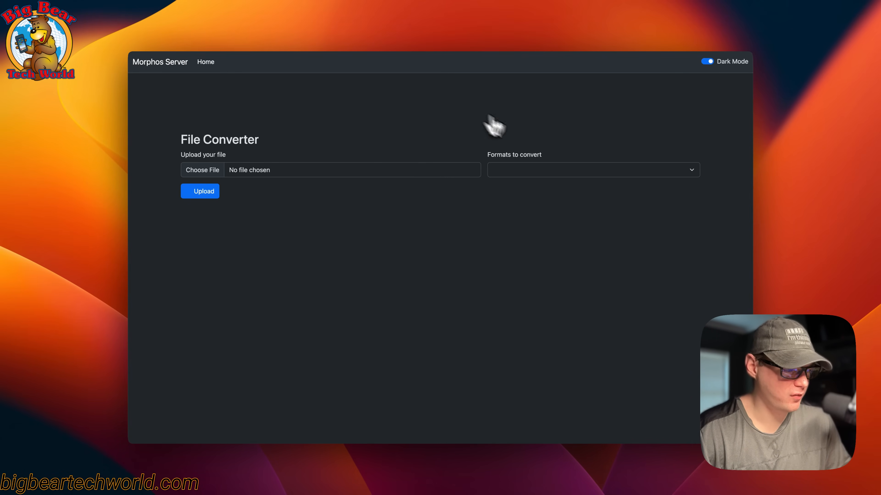
mouse_move(196, 184)
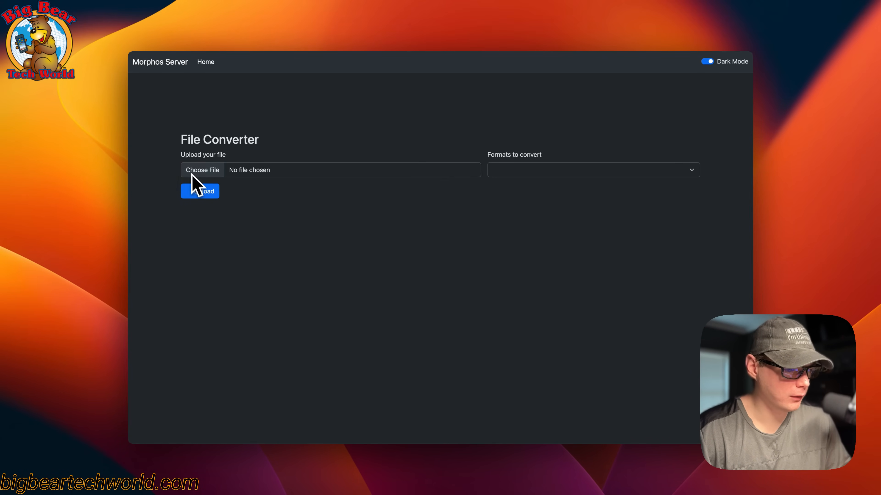
left_click(592, 169)
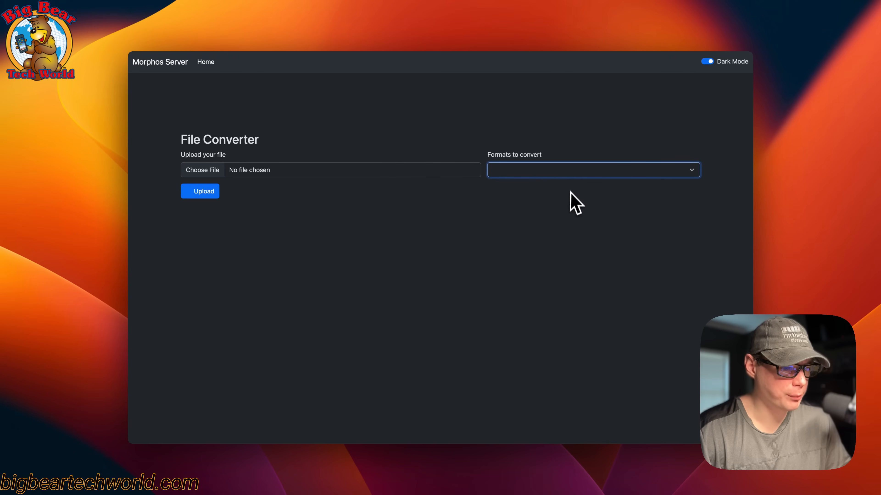
mouse_move(522, 183)
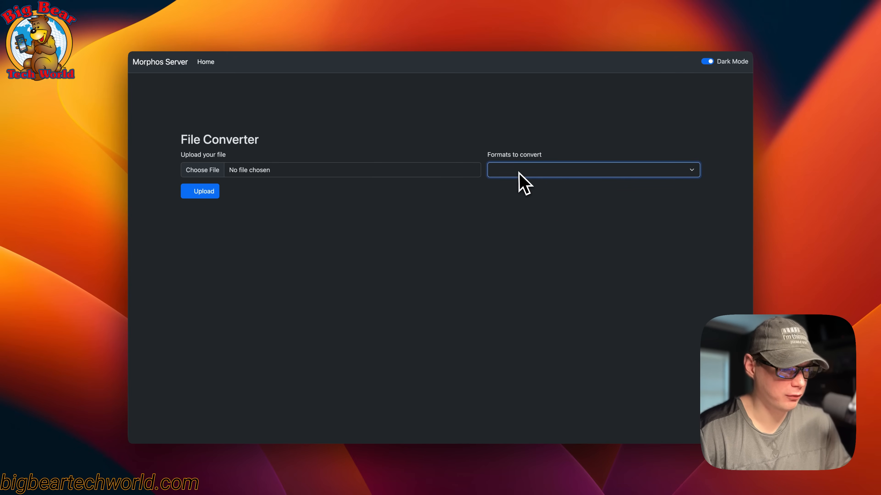
mouse_move(527, 190)
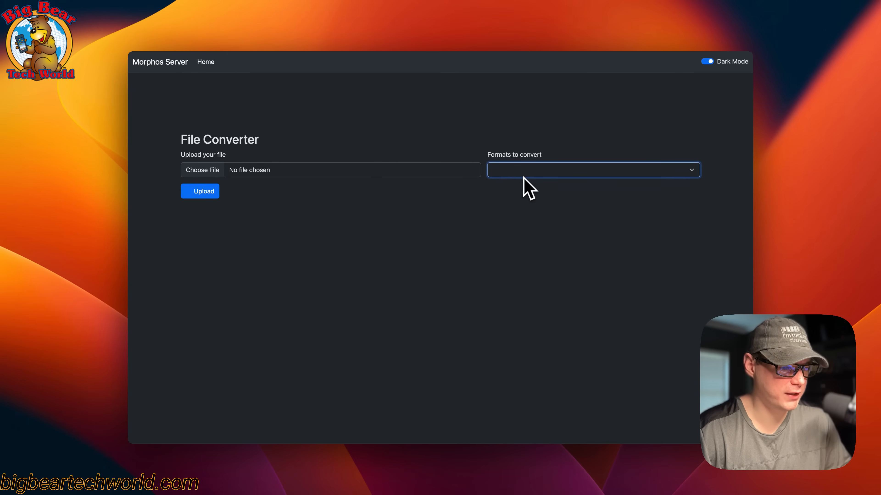
mouse_move(564, 191)
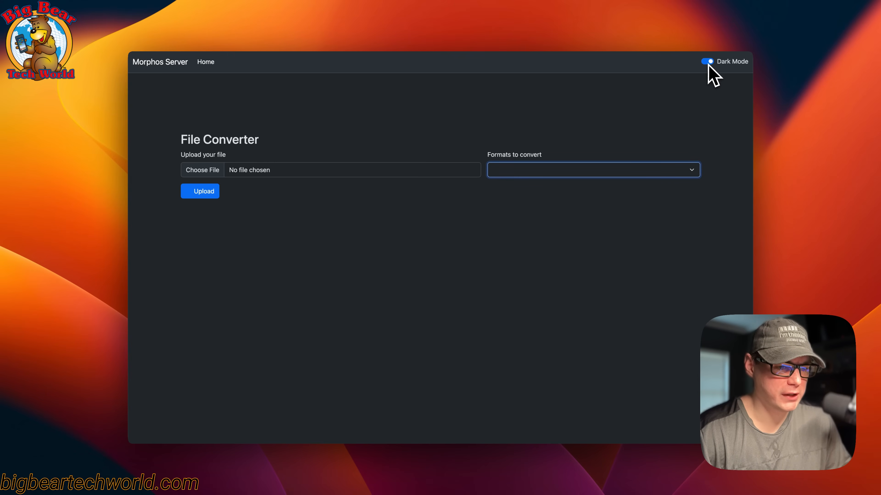
left_click(707, 61)
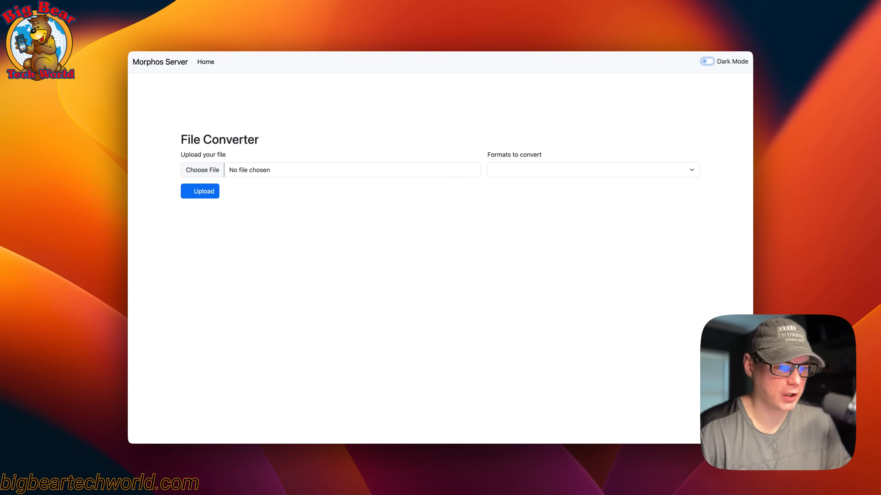
left_click(706, 61)
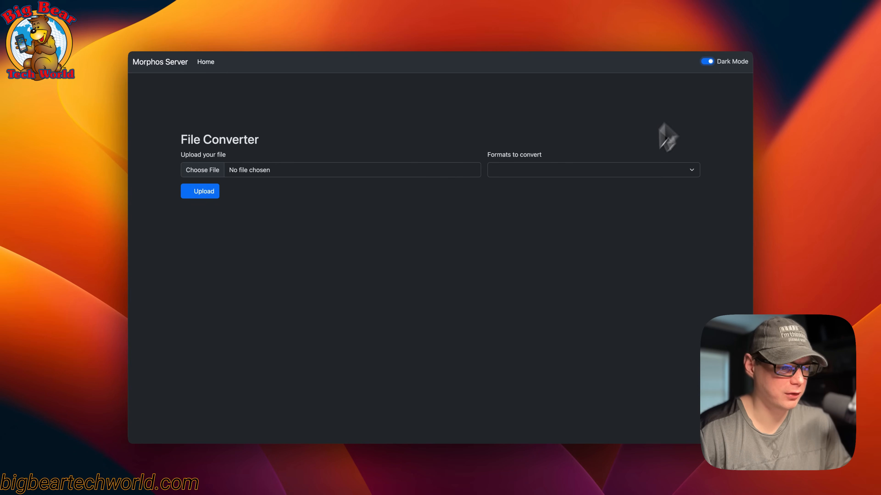
mouse_move(297, 219)
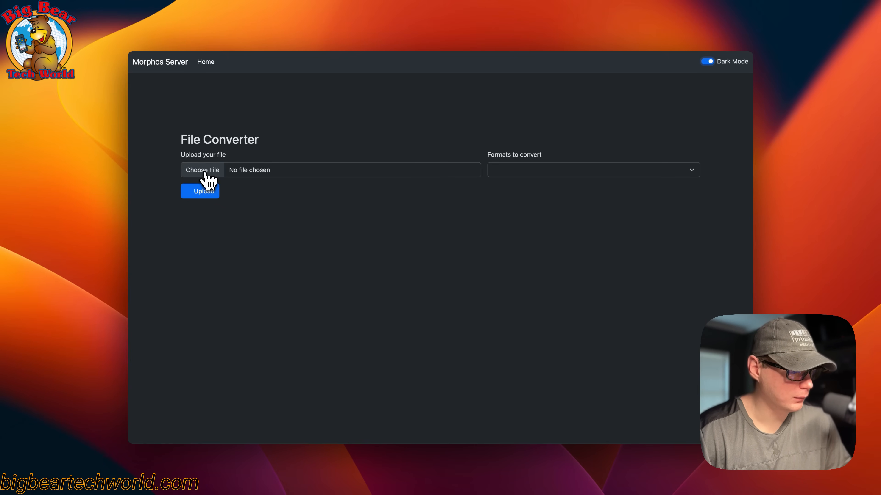
Choose screenshot-1.png as the source file and jpg as the output format.
left_click(202, 170)
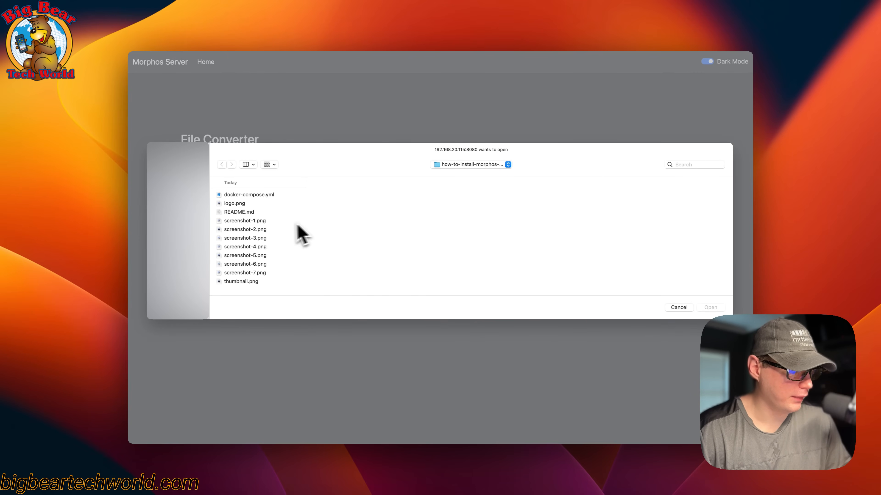
left_click(244, 220)
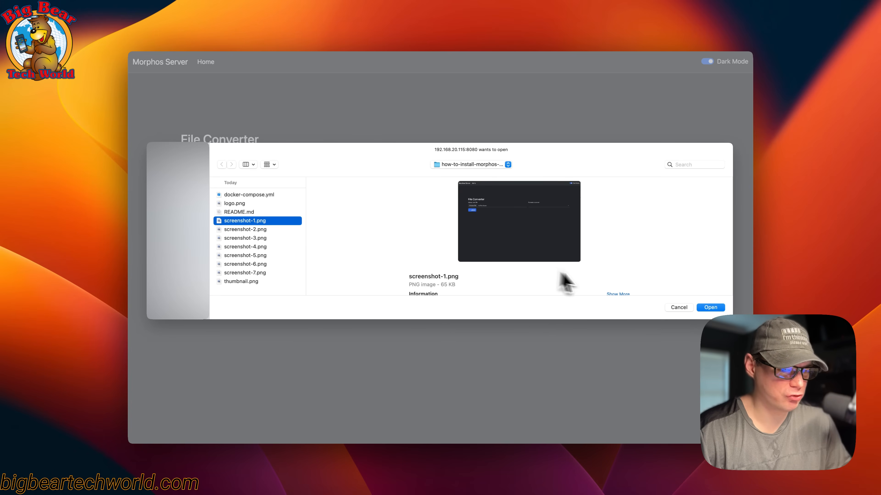
left_click(709, 307)
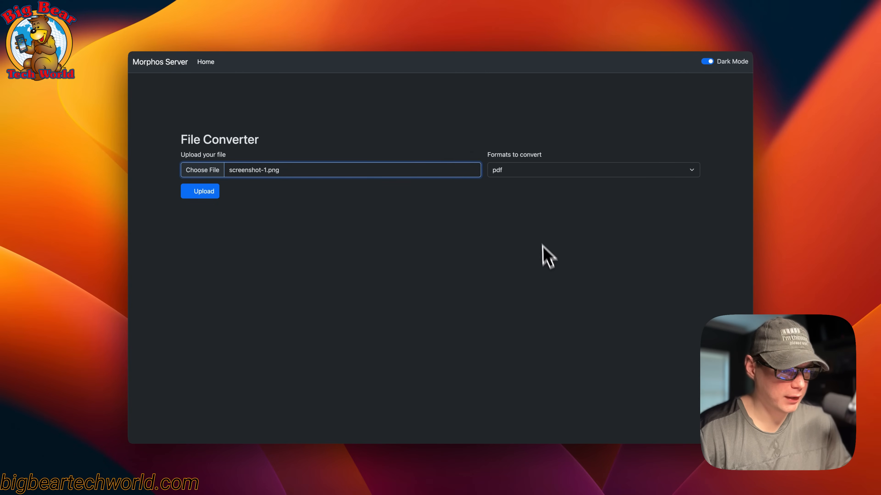
mouse_move(531, 185)
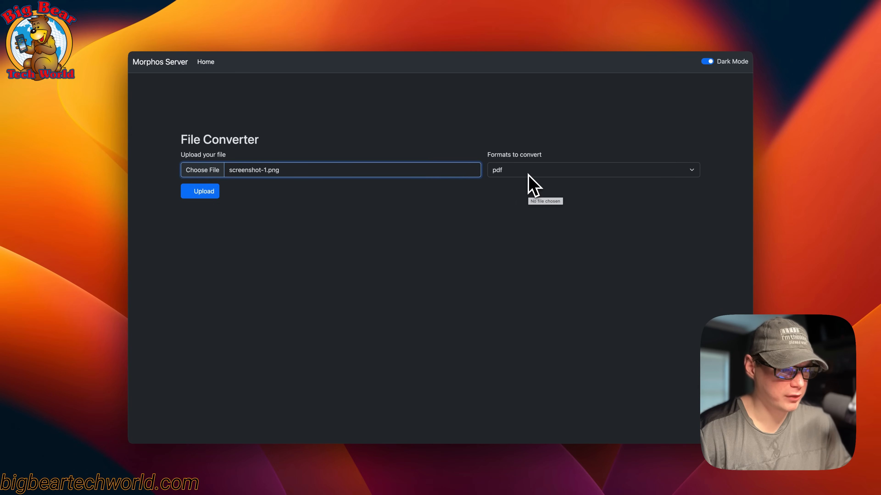
mouse_move(533, 169)
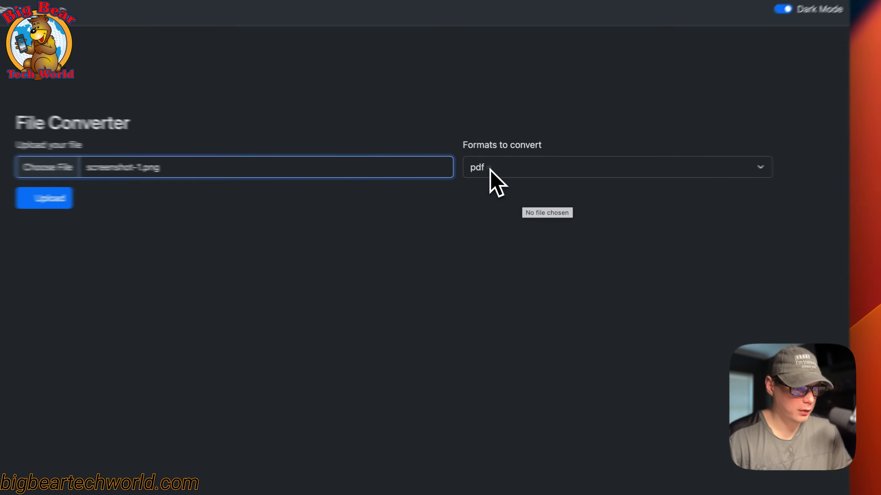
left_click(616, 167)
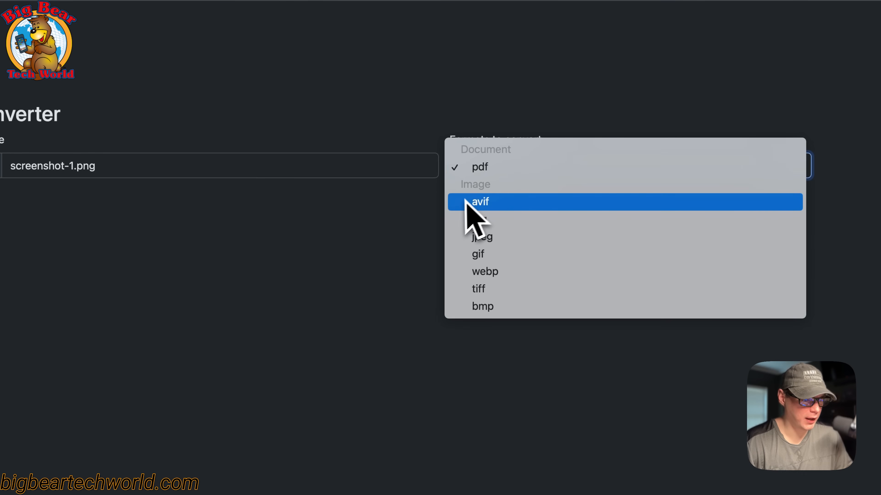
mouse_move(480, 237)
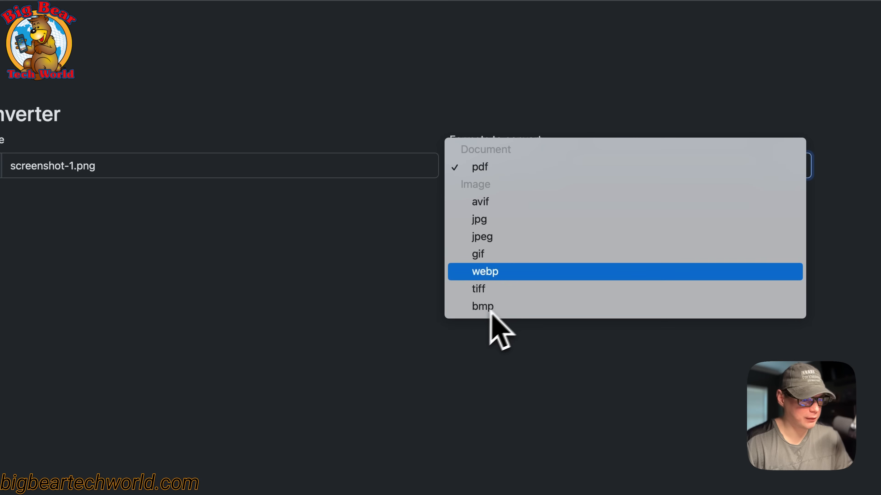
left_click(478, 219)
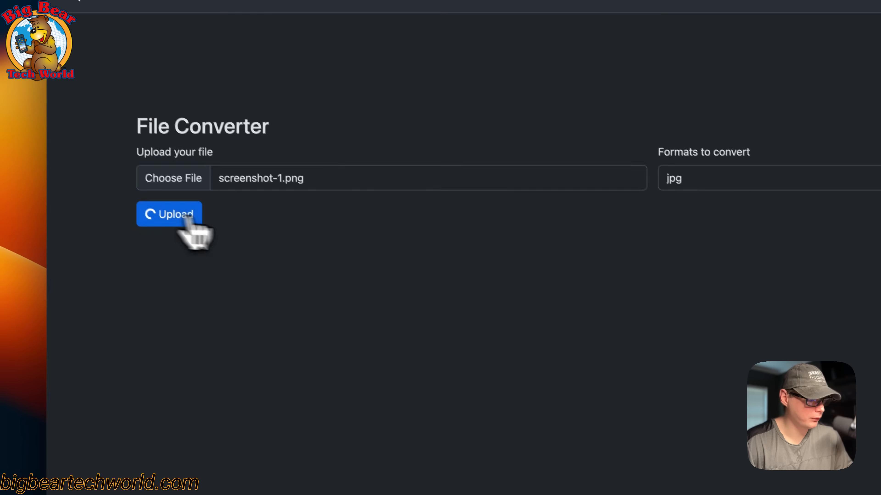
Upload to produce screenshot-1.jpg, then dismiss the finished result.
left_click(169, 215)
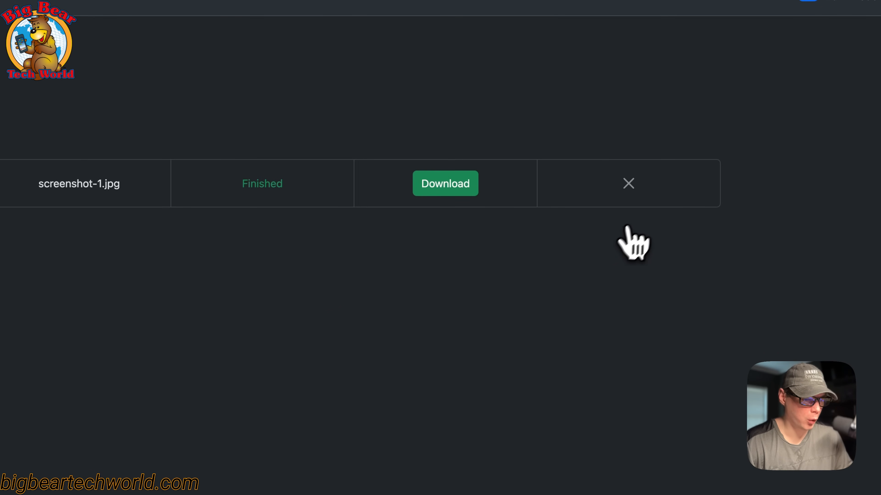
left_click(628, 183)
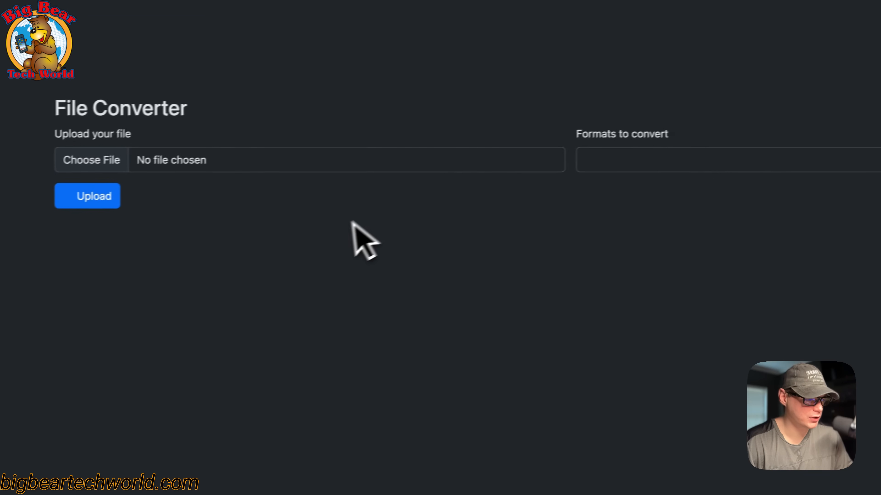